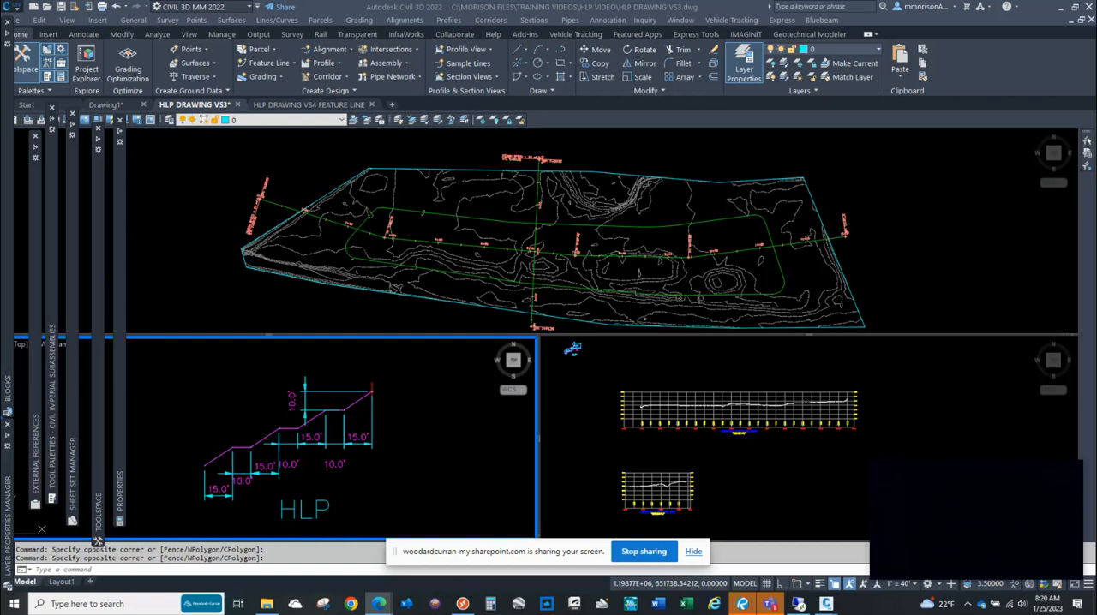
{"action": "mouse_move", "coordinate": [825, 372]}
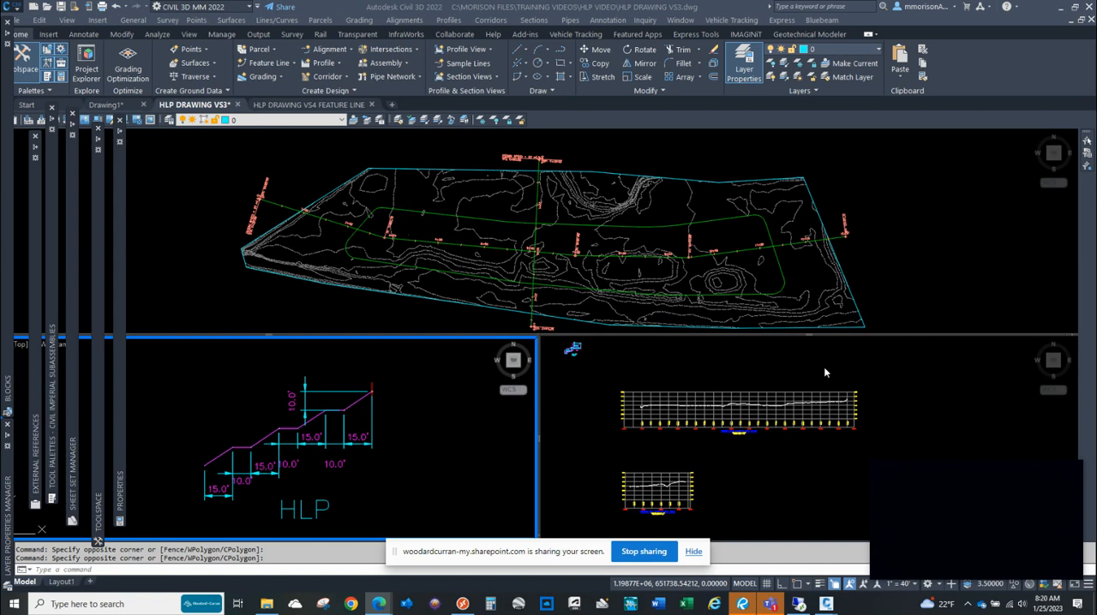
{"action": "mouse_move", "coordinate": [453, 407]}
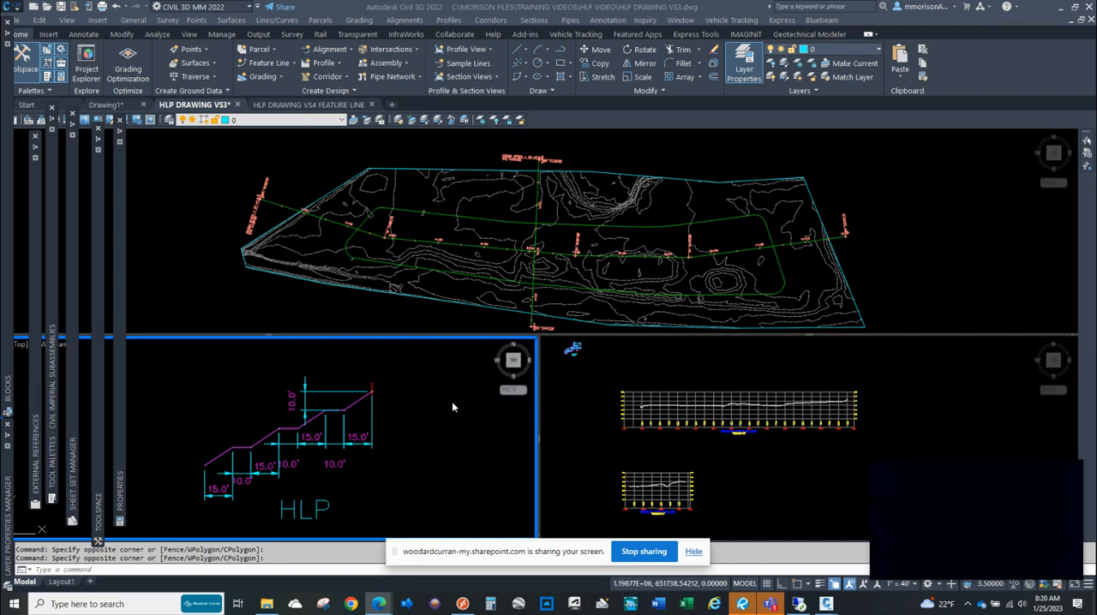
{"action": "mouse_move", "coordinate": [404, 402]}
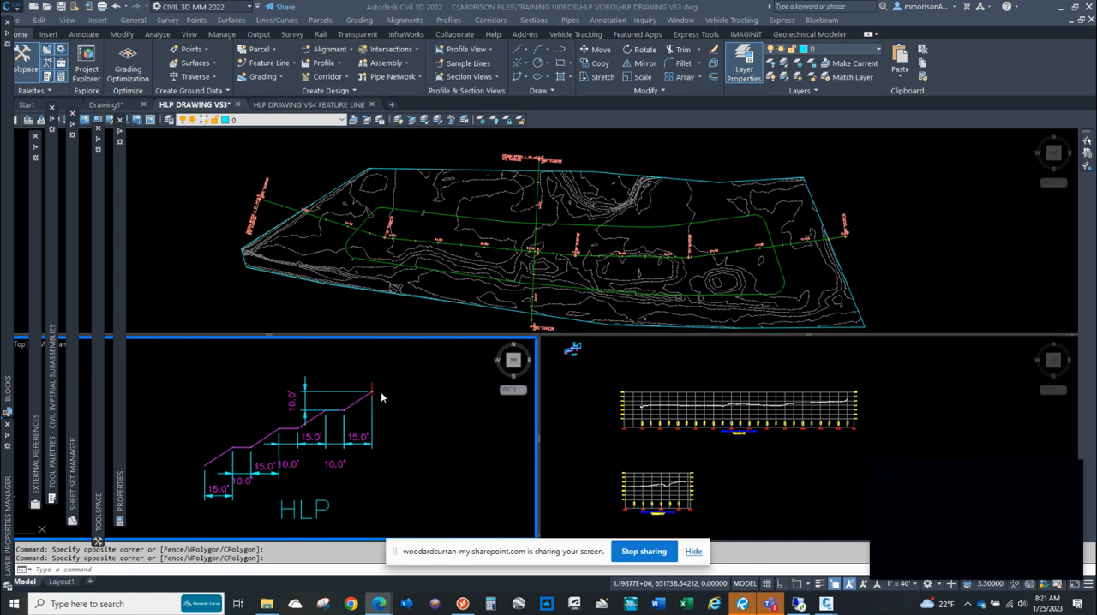
{"action": "mouse_move", "coordinate": [370, 392]}
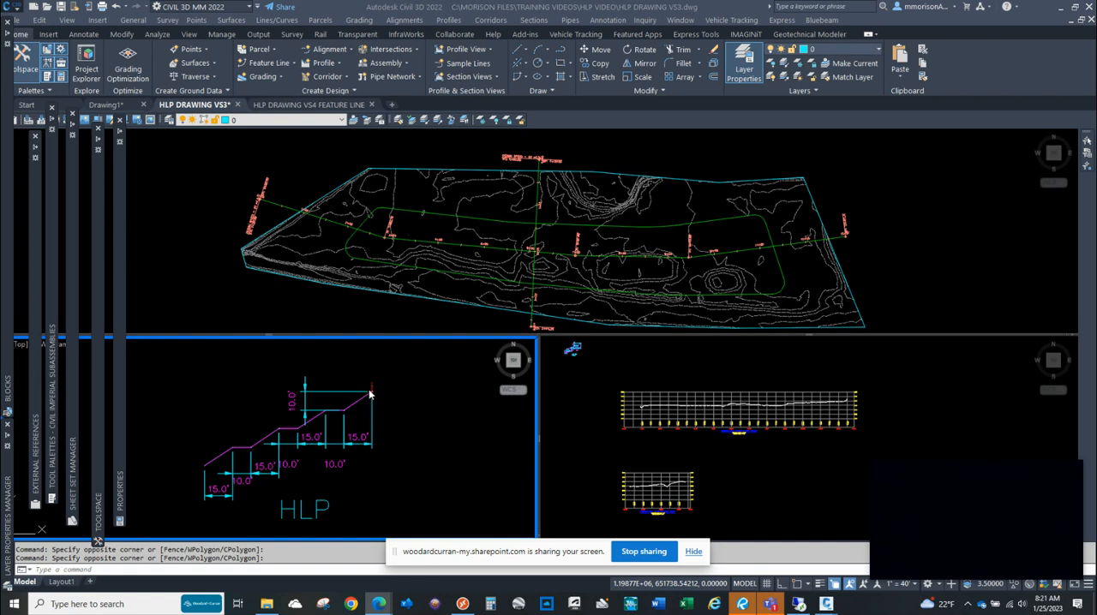
{"action": "mouse_move", "coordinate": [384, 386]}
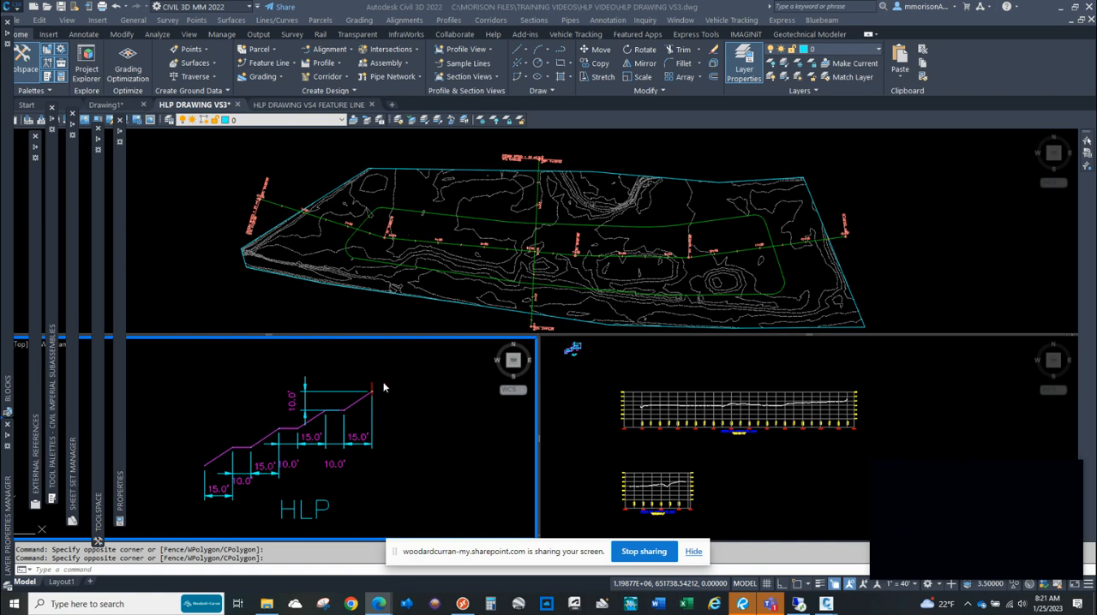
{"action": "mouse_move", "coordinate": [360, 400]}
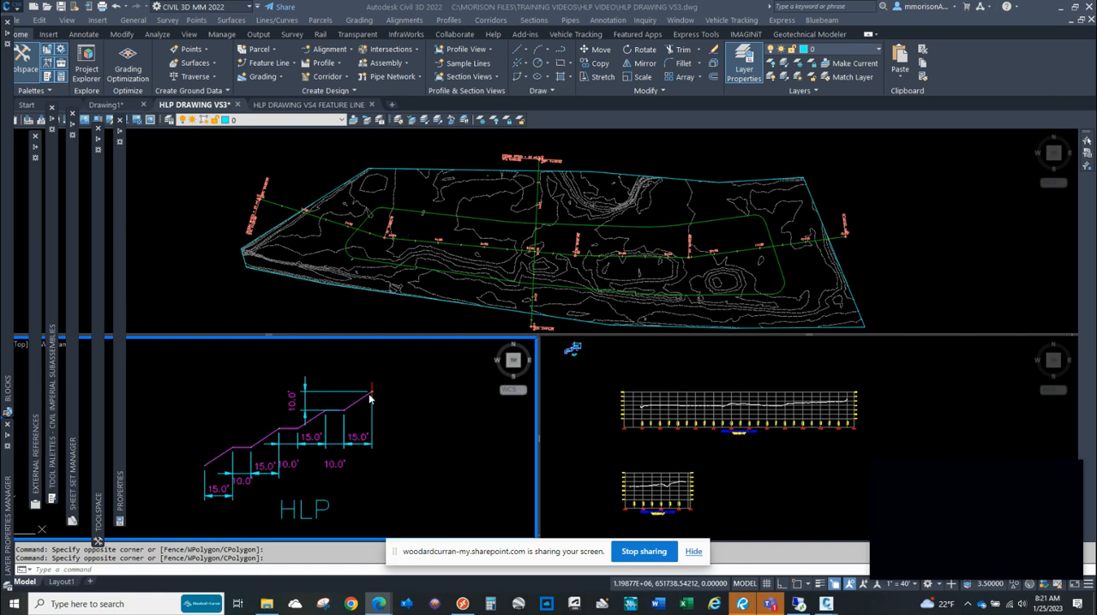
{"action": "mouse_move", "coordinate": [351, 407]}
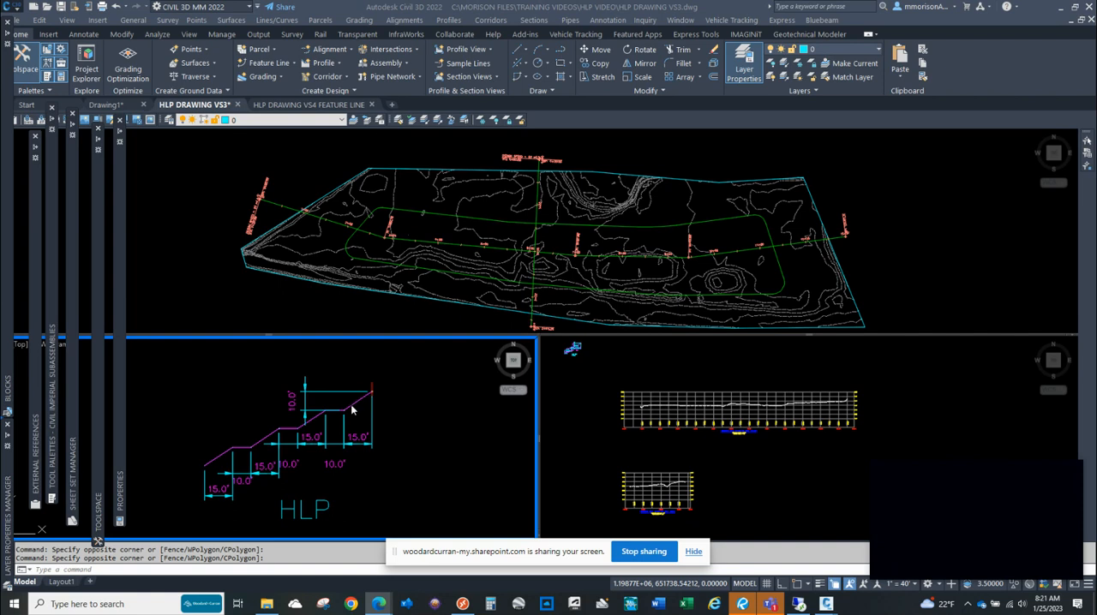
{"action": "mouse_move", "coordinate": [353, 406]}
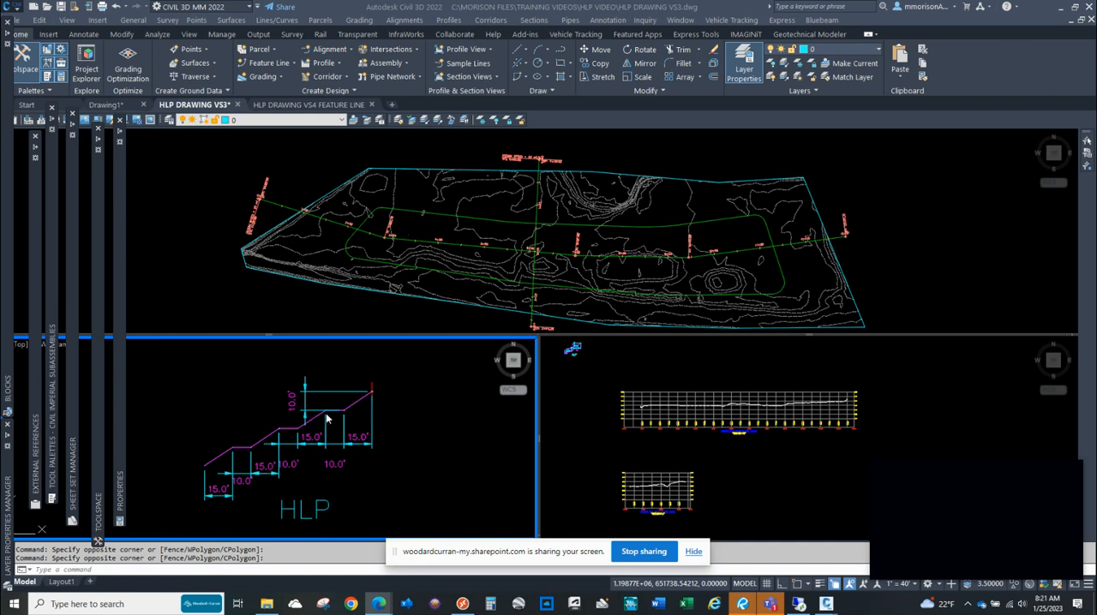
{"action": "mouse_move", "coordinate": [361, 414]}
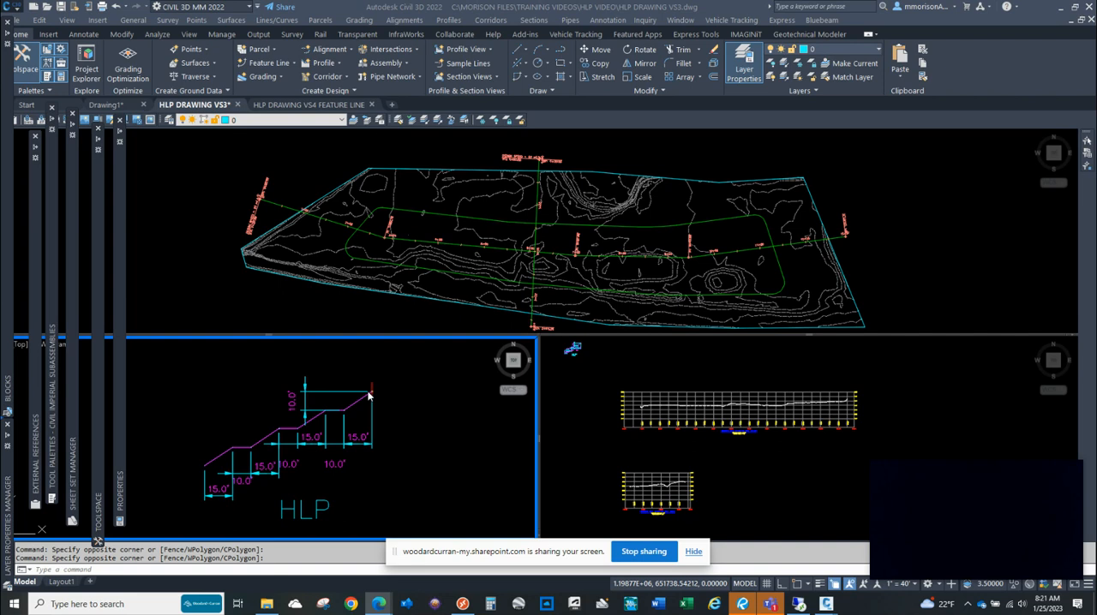
{"action": "mouse_move", "coordinate": [345, 412]}
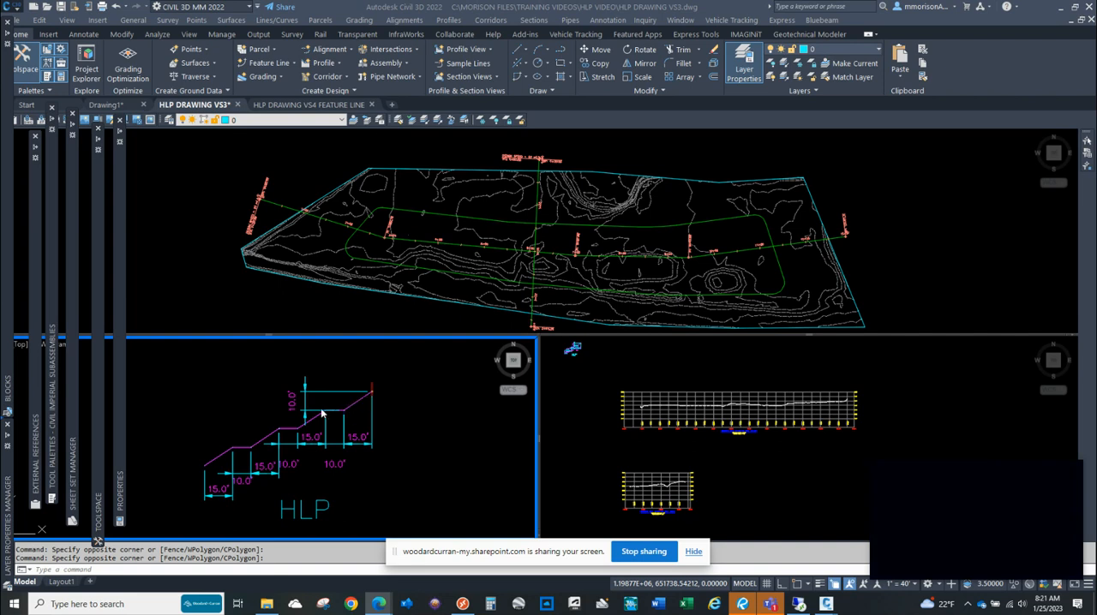
{"action": "mouse_move", "coordinate": [294, 431]}
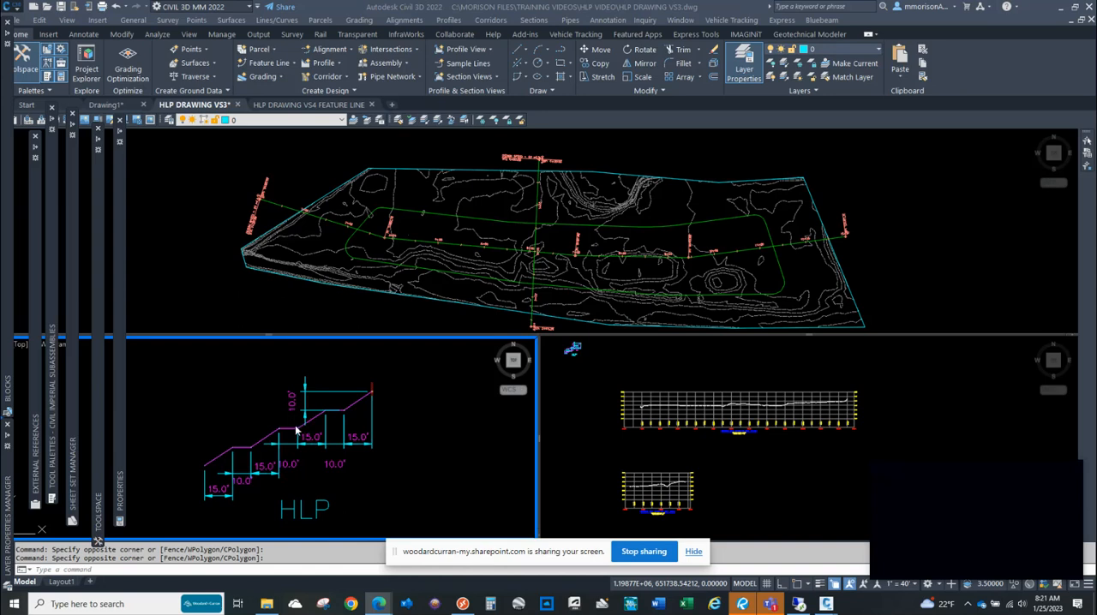
{"action": "mouse_move", "coordinate": [244, 452]}
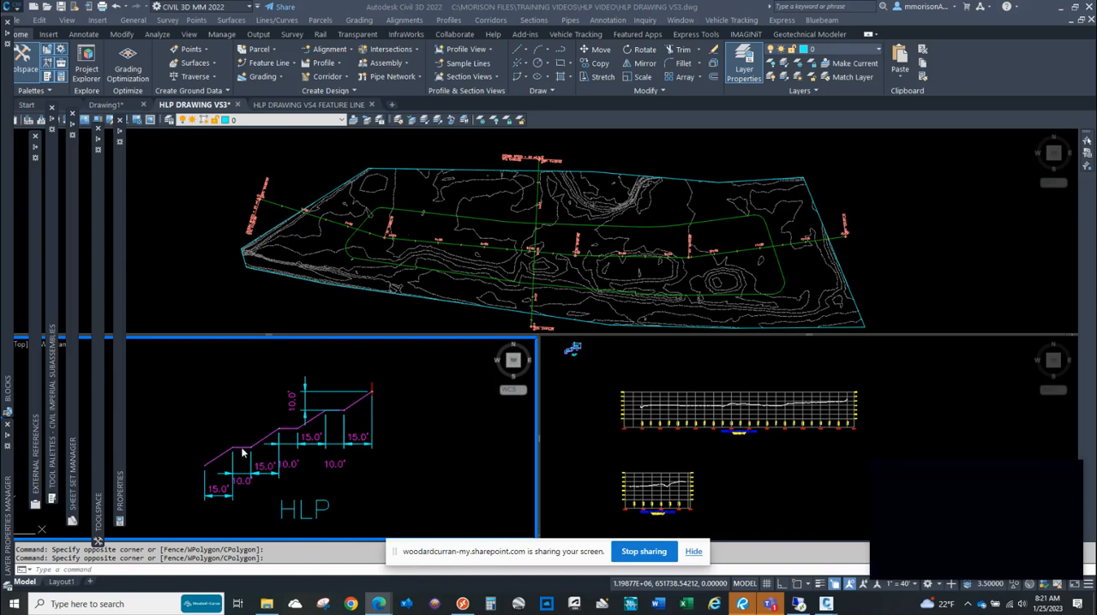
{"action": "mouse_move", "coordinate": [246, 449]}
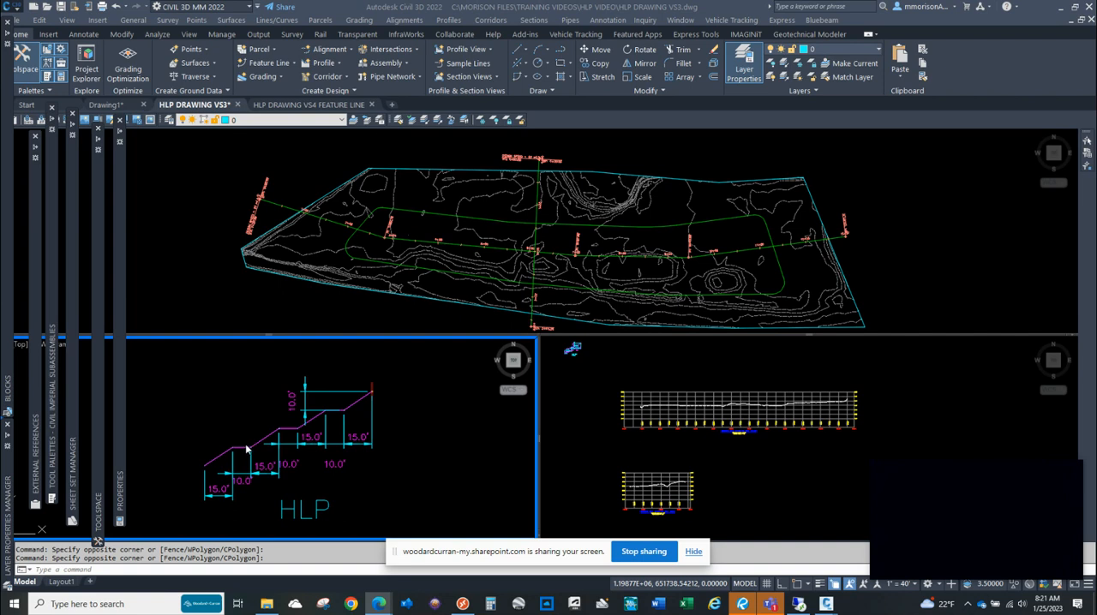
{"action": "mouse_move", "coordinate": [247, 446]}
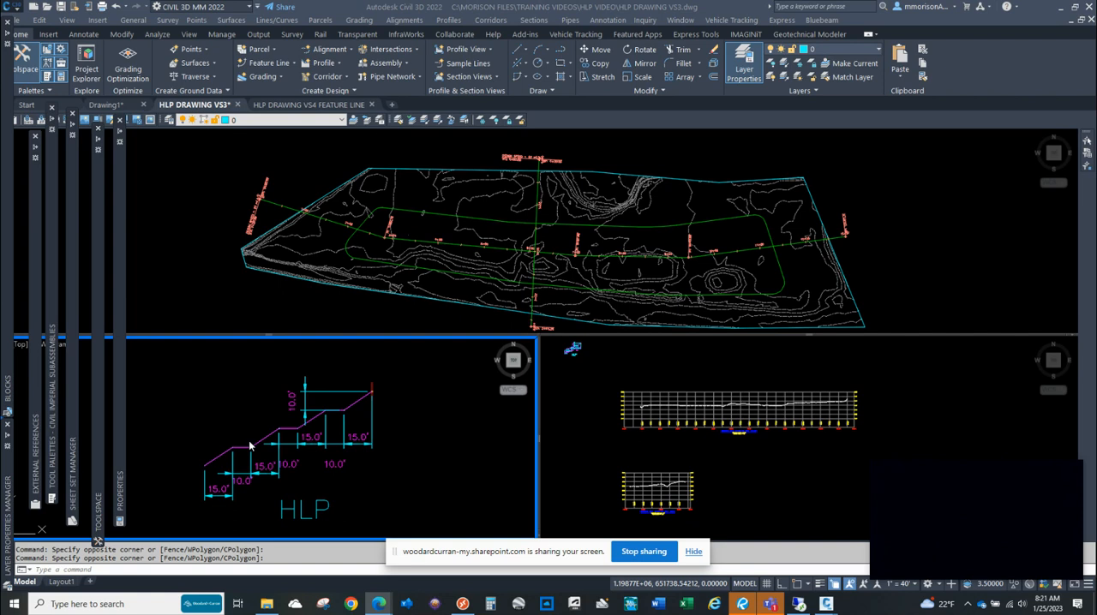
{"action": "mouse_move", "coordinate": [254, 446]}
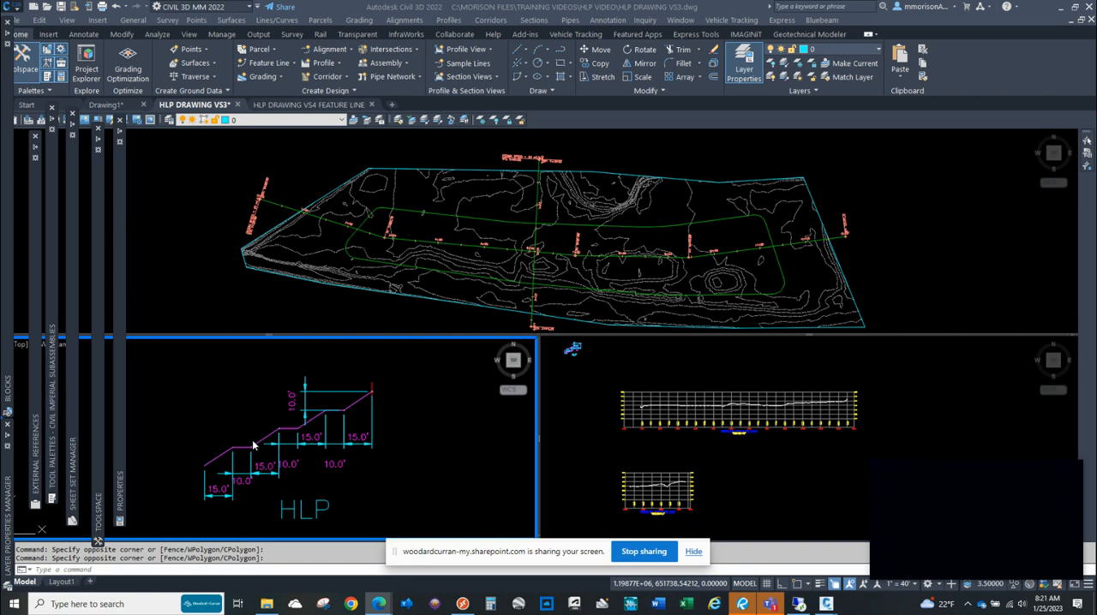
{"action": "mouse_move", "coordinate": [257, 443]}
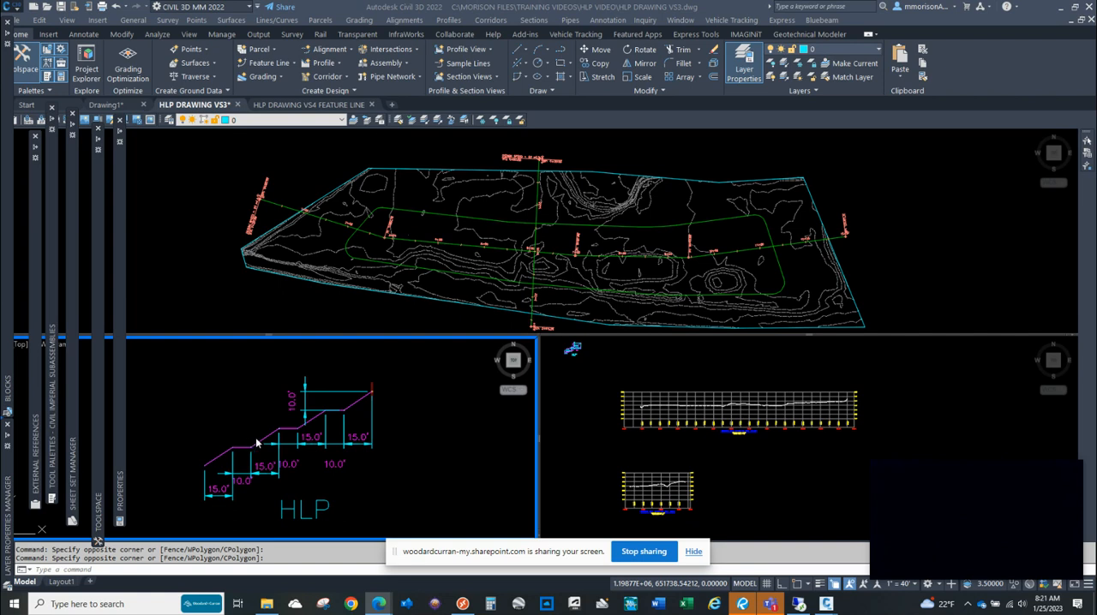
{"action": "mouse_move", "coordinate": [399, 282]}
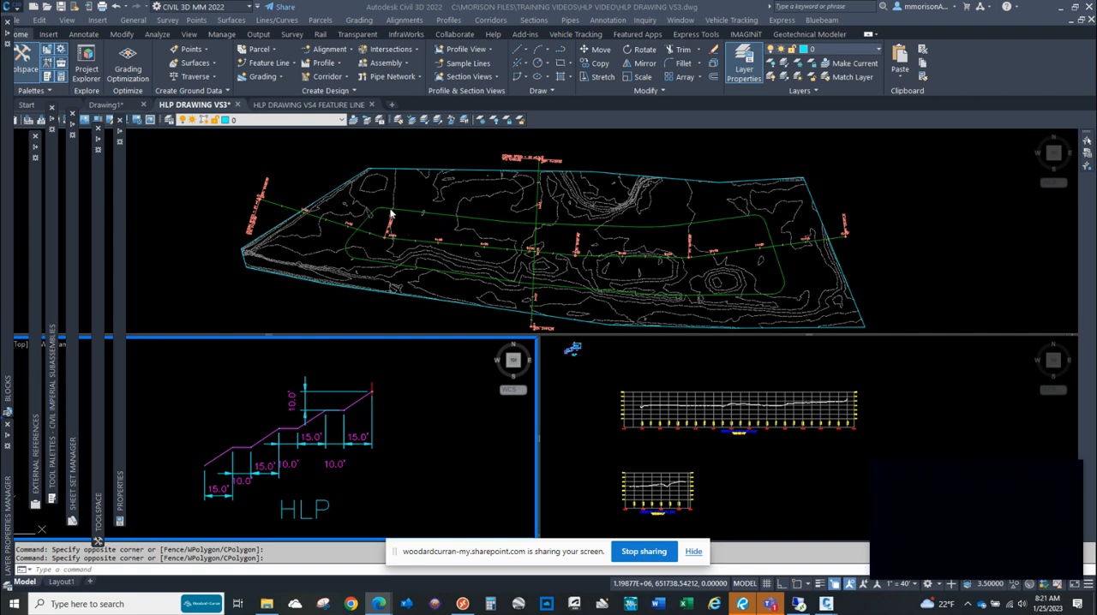
{"action": "mouse_move", "coordinate": [755, 281]}
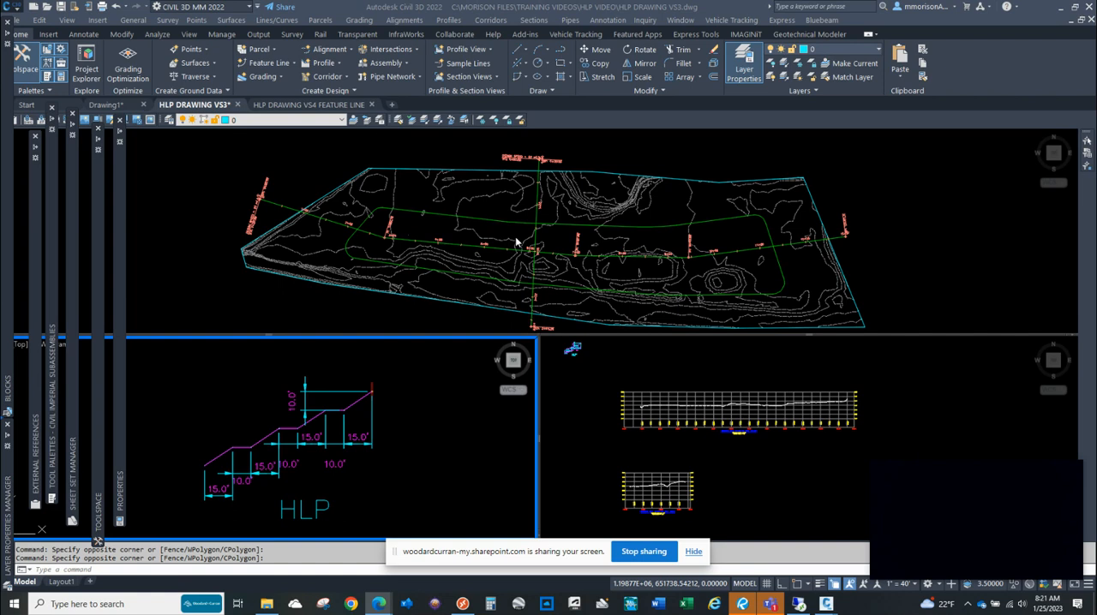
{"action": "mouse_move", "coordinate": [509, 238]}
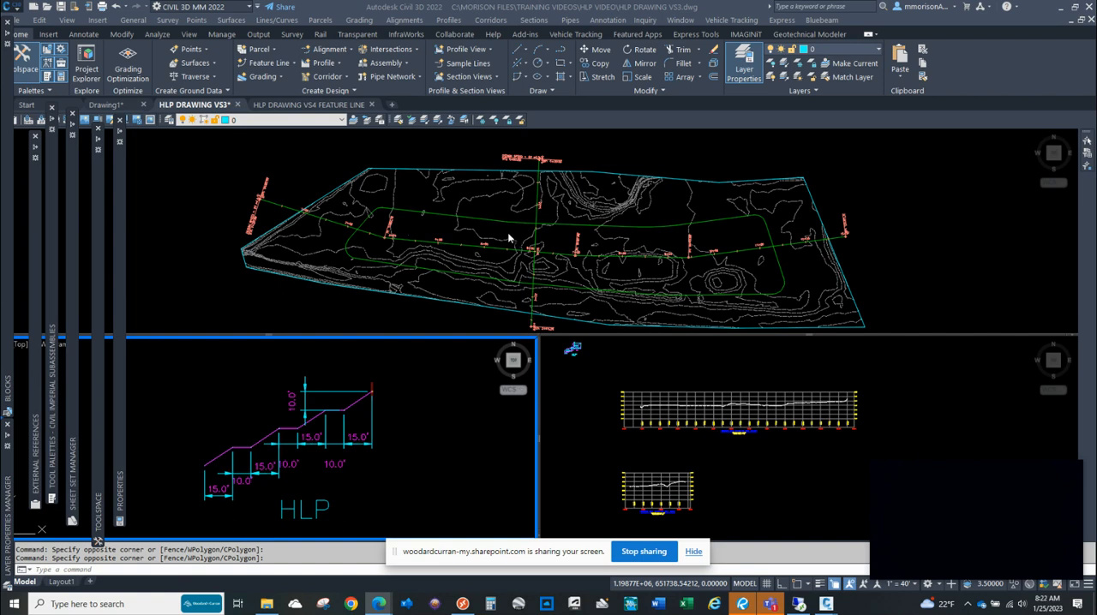
{"action": "mouse_move", "coordinate": [493, 227]}
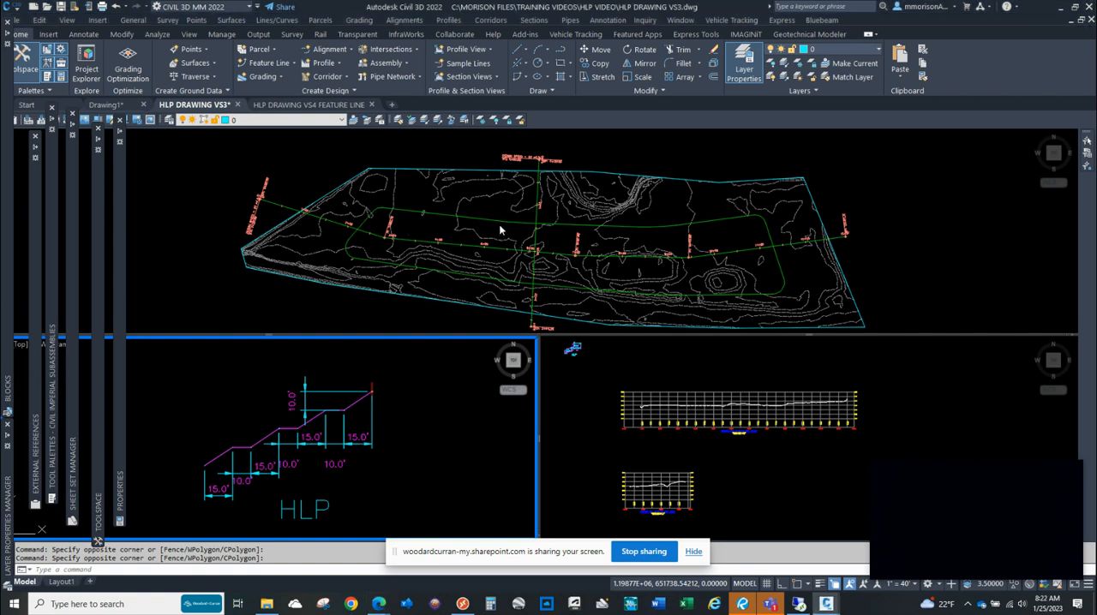
{"action": "mouse_move", "coordinate": [530, 219]}
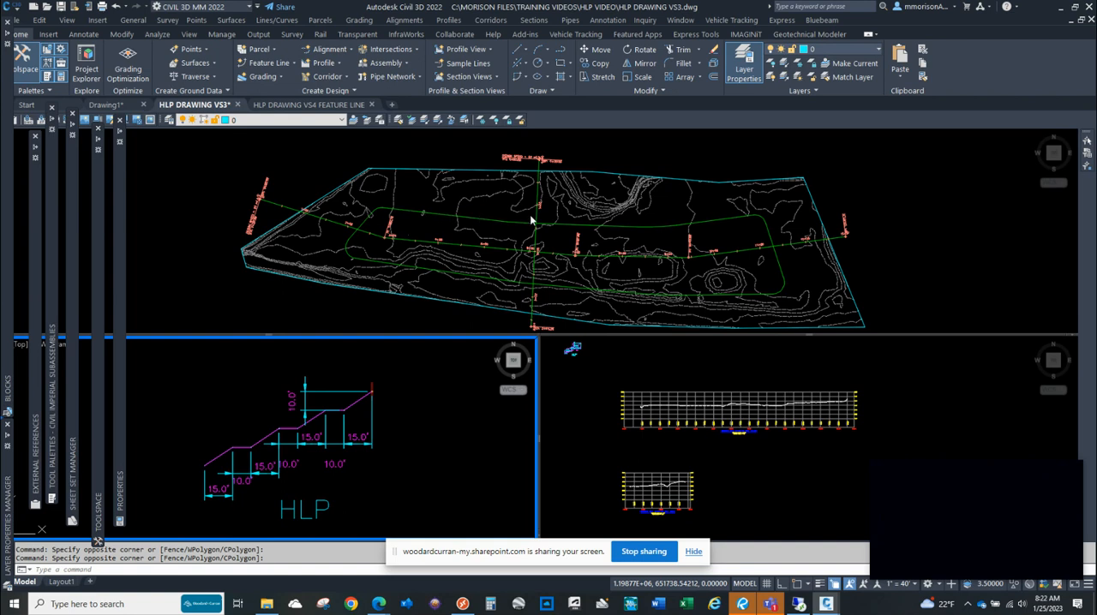
{"action": "mouse_move", "coordinate": [660, 294]}
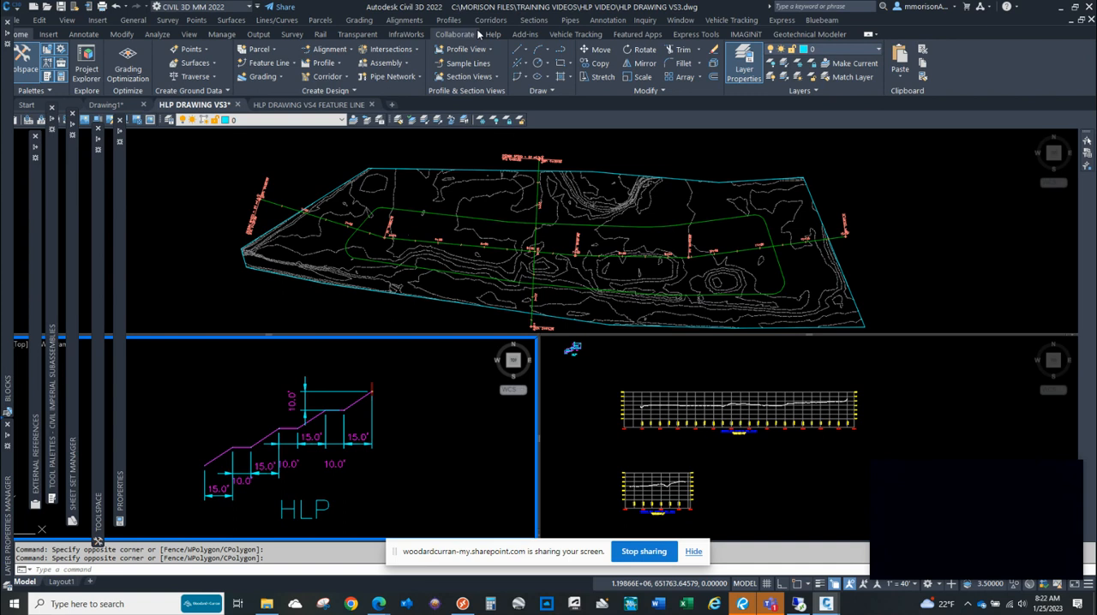
Step: Create corridor HLP from feature line HLP and assembly HLP, with baseline and region parameters enabled
{"action": "left_click", "coordinate": [485, 20]}
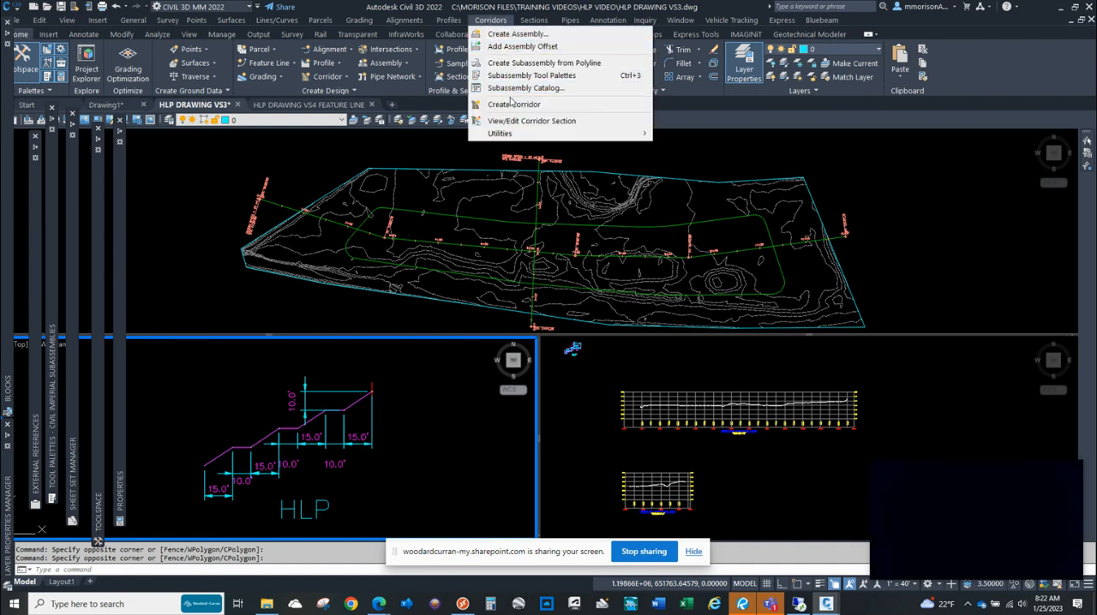
{"action": "left_click", "coordinate": [512, 104]}
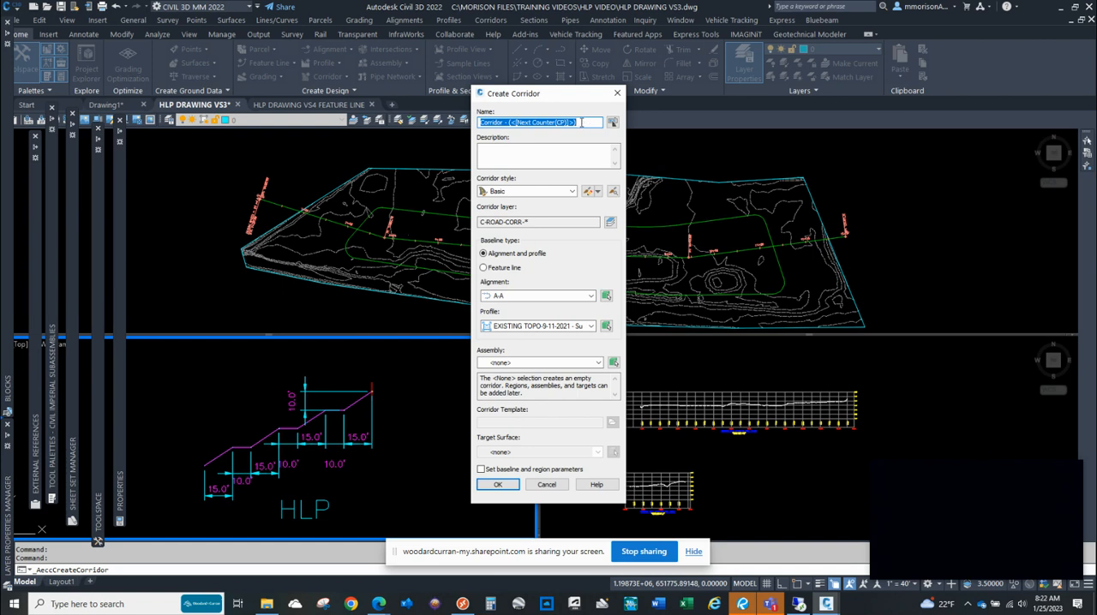
{"action": "type", "text": "h"}
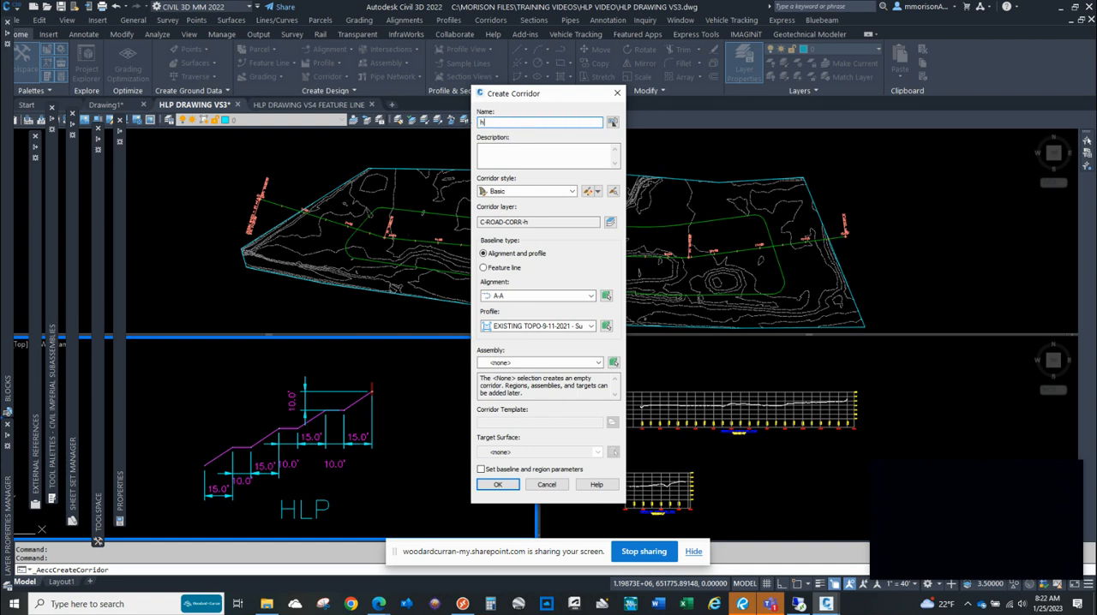
{"action": "type", "text": "lp"}
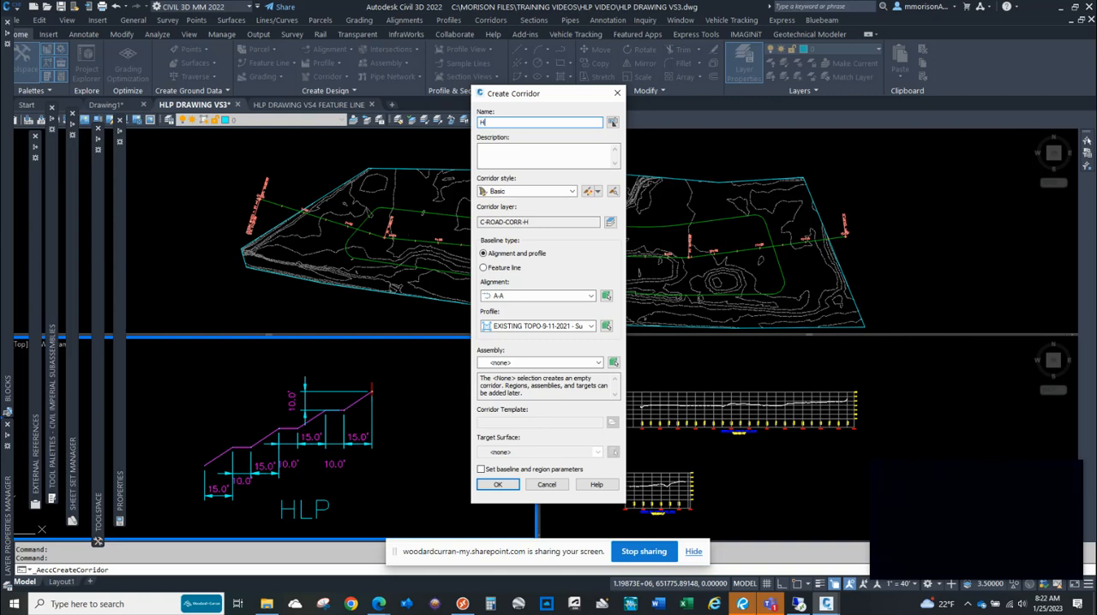
{"action": "type", "text": "LP"}
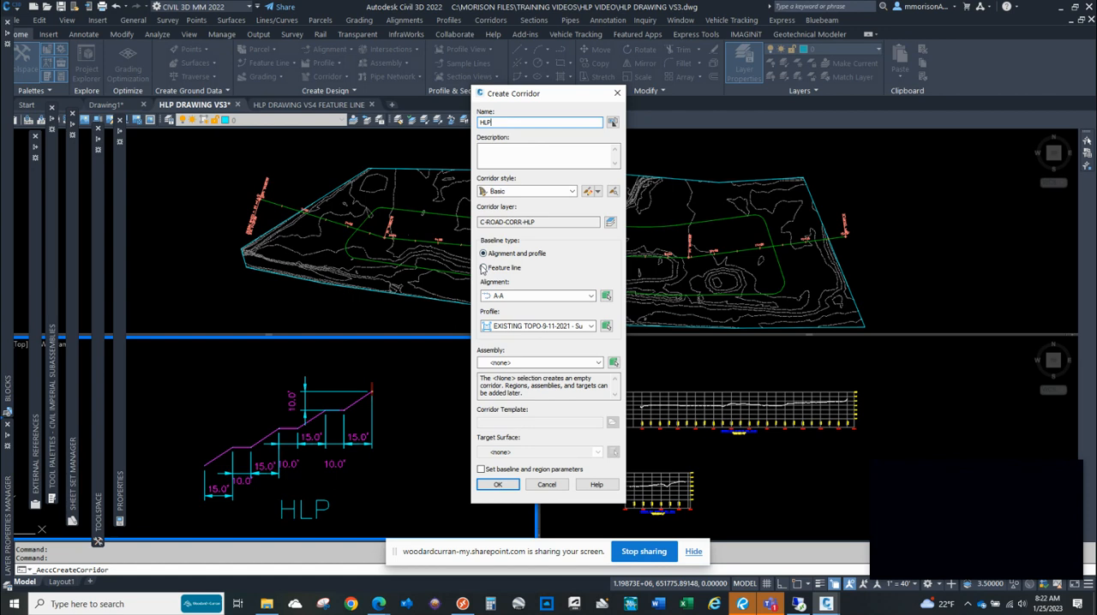
{"action": "left_click", "coordinate": [483, 267]}
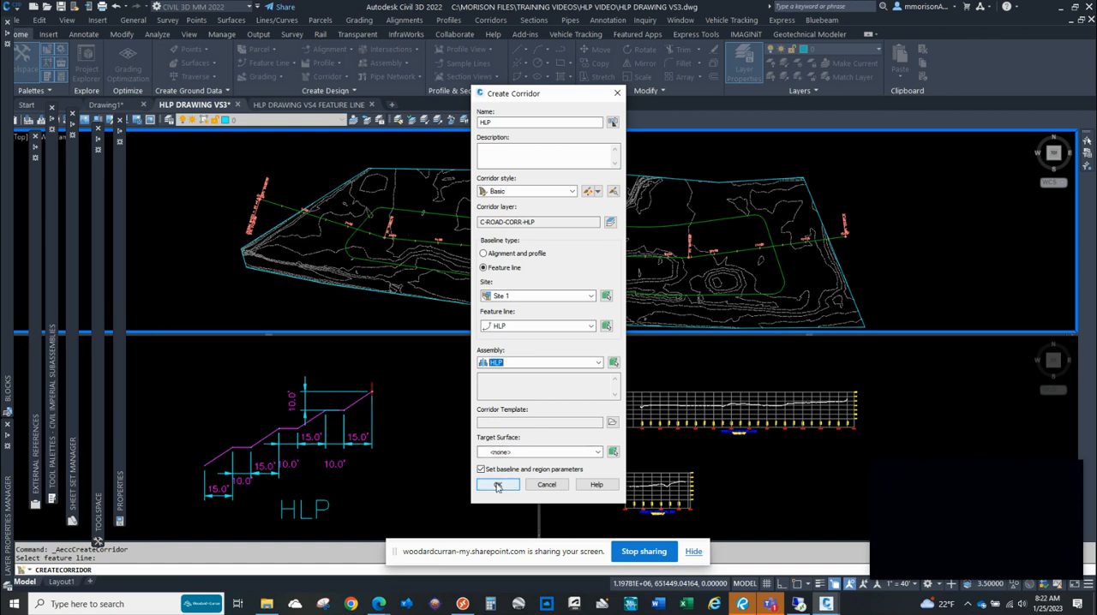
{"action": "left_click", "coordinate": [497, 484]}
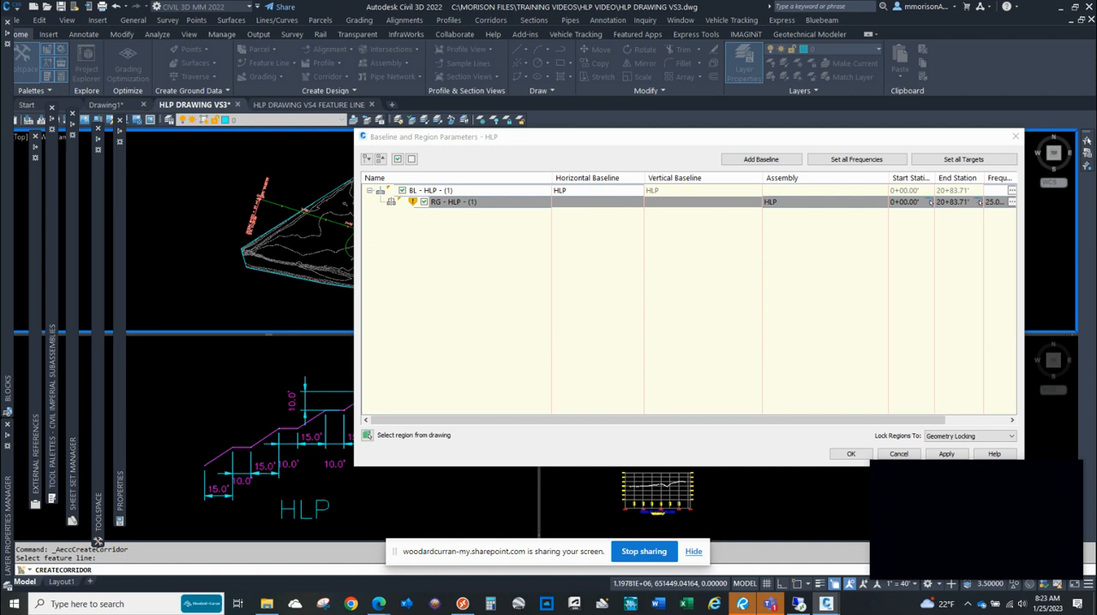
Step: Set assembly frequency to 1' along tangents, spirals and vertical curves, 0.5' curve increment
{"action": "left_click", "coordinate": [1012, 202]}
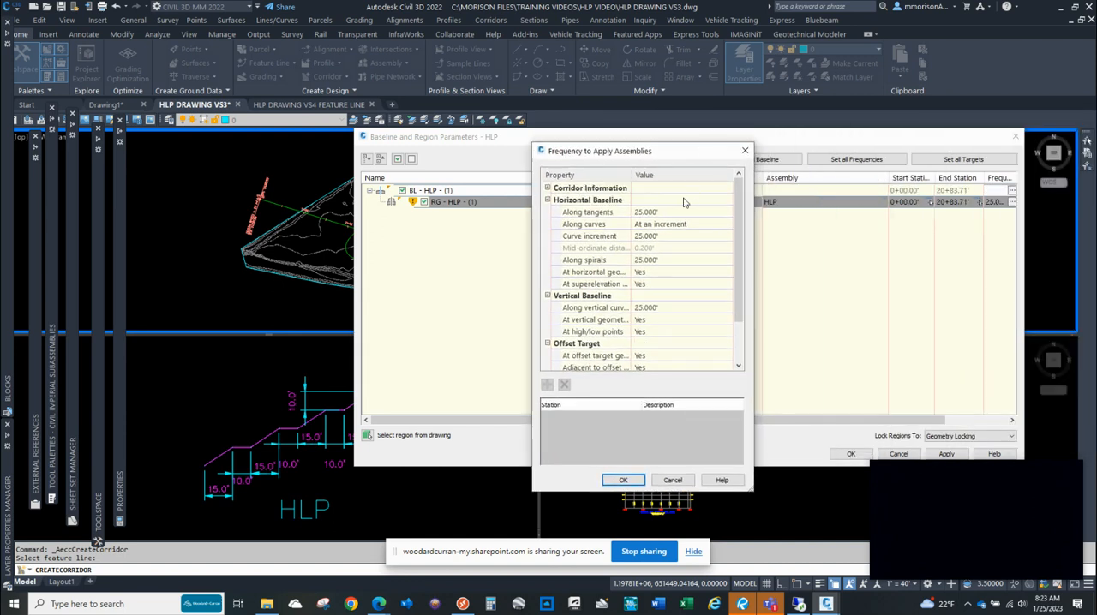
{"action": "left_click", "coordinate": [672, 212]}
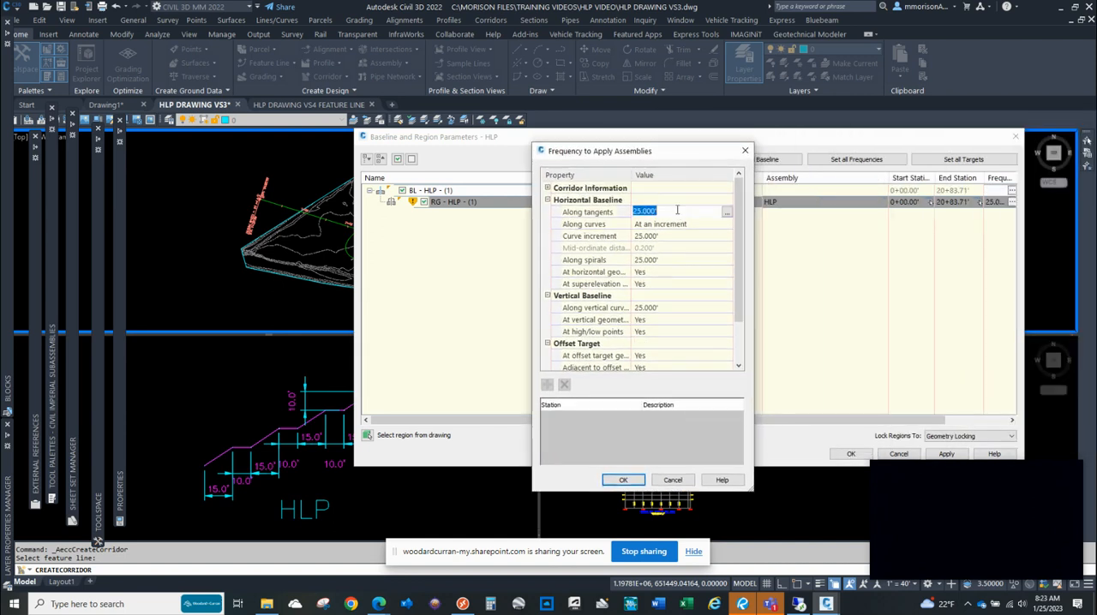
{"action": "type", "text": "1"}
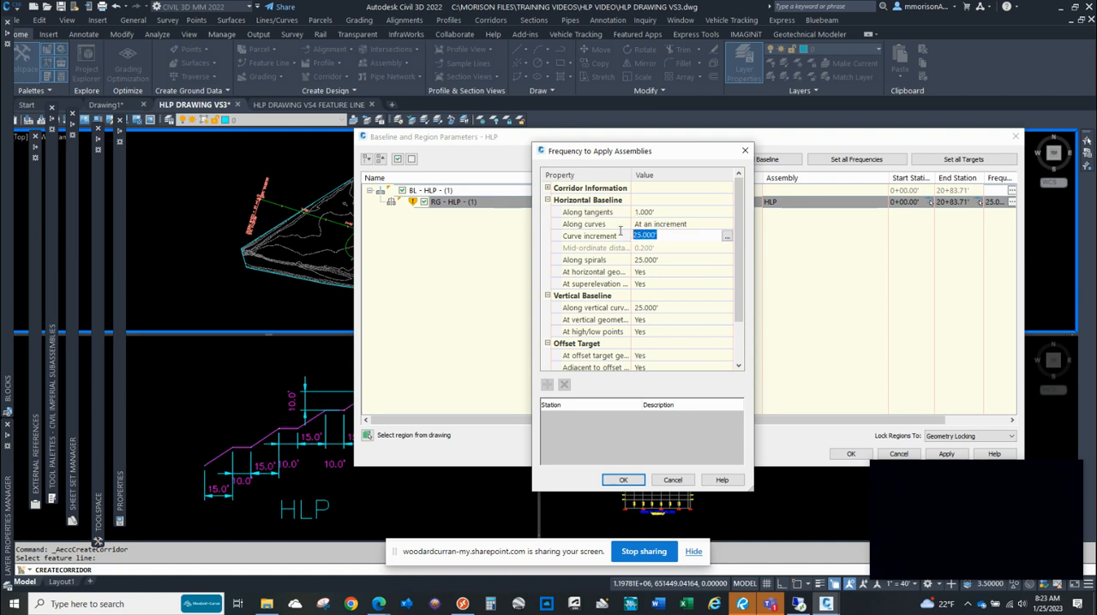
{"action": "type", "text": ".5"}
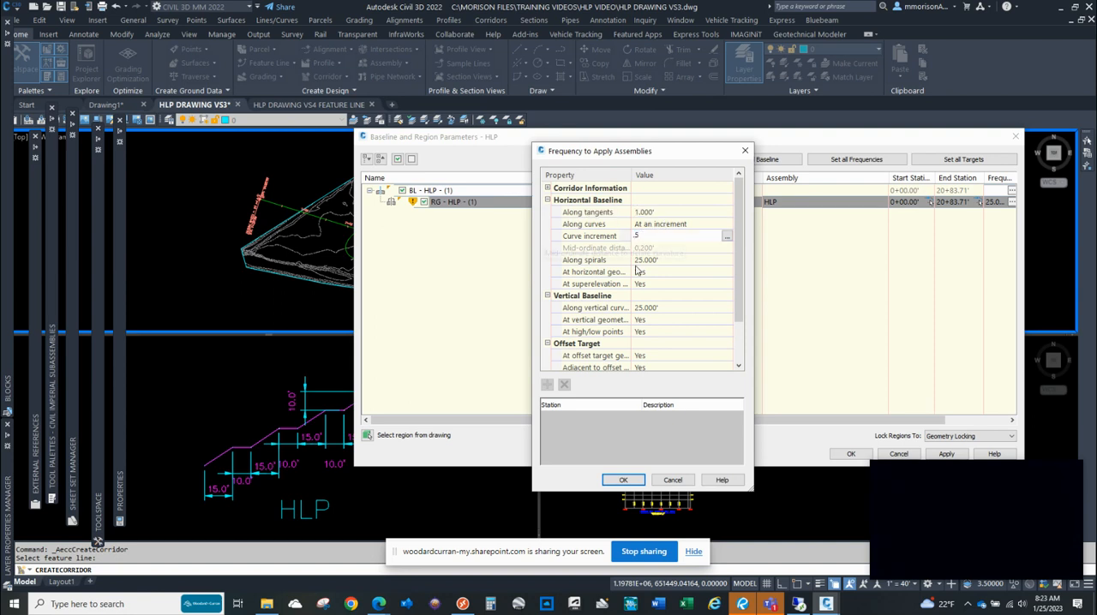
{"action": "left_click", "coordinate": [681, 259]}
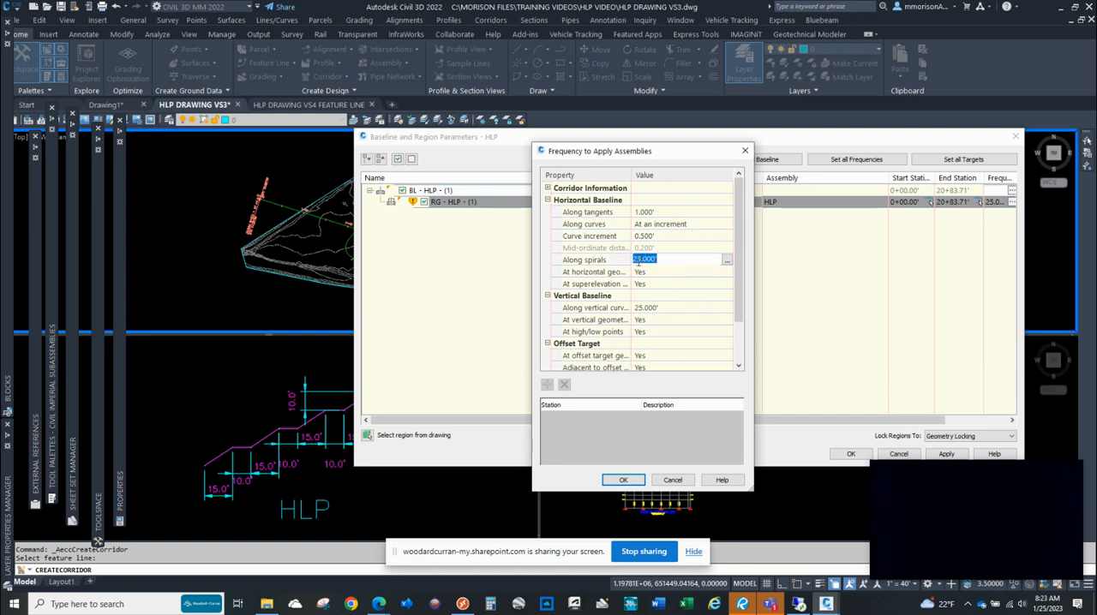
{"action": "type", "text": "1.000'"}
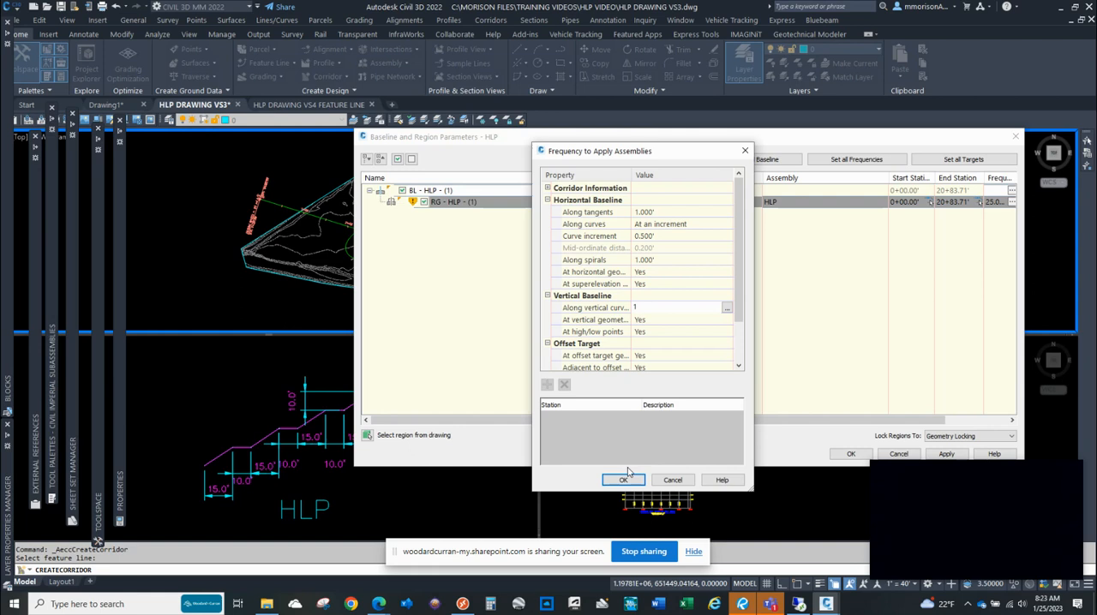
{"action": "left_click", "coordinate": [622, 480]}
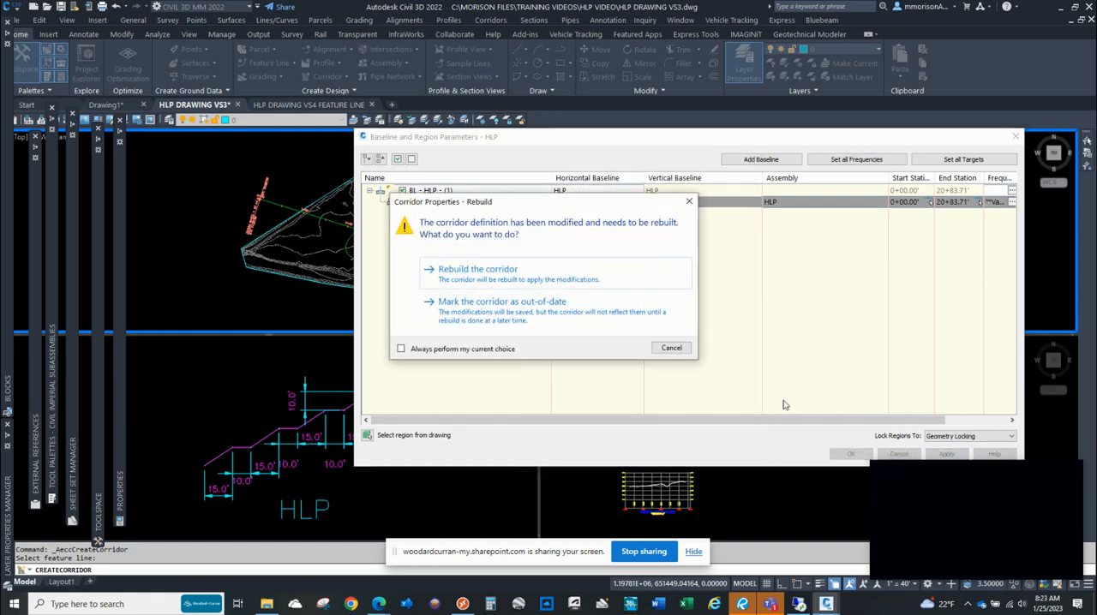
Step: Rebuild corridor HLP and close the Baseline and Region Parameters dialog
{"action": "left_click", "coordinate": [475, 269]}
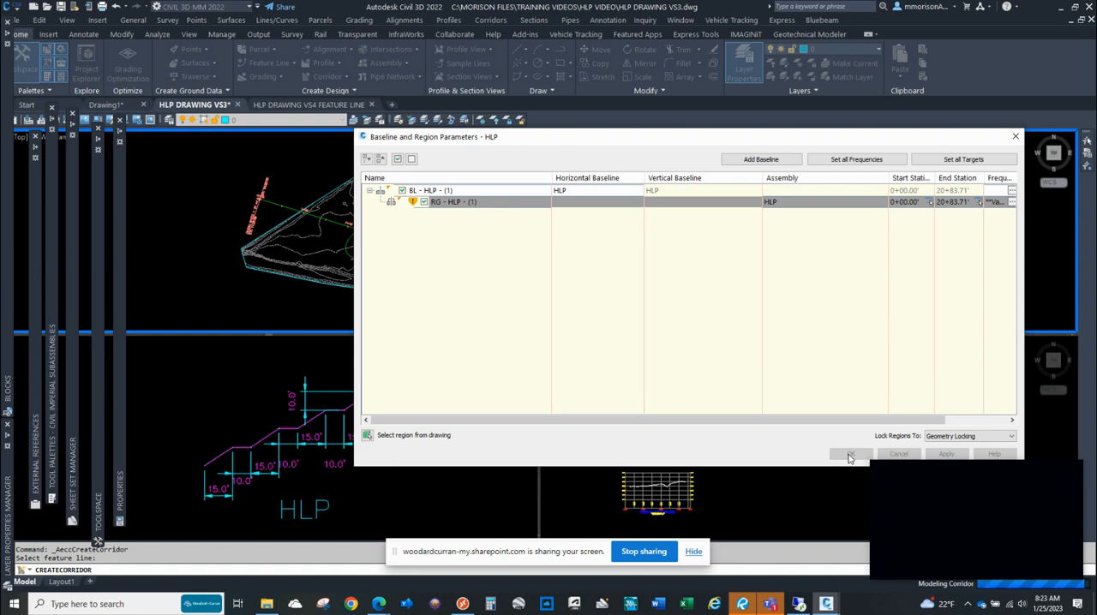
{"action": "left_click", "coordinate": [850, 454]}
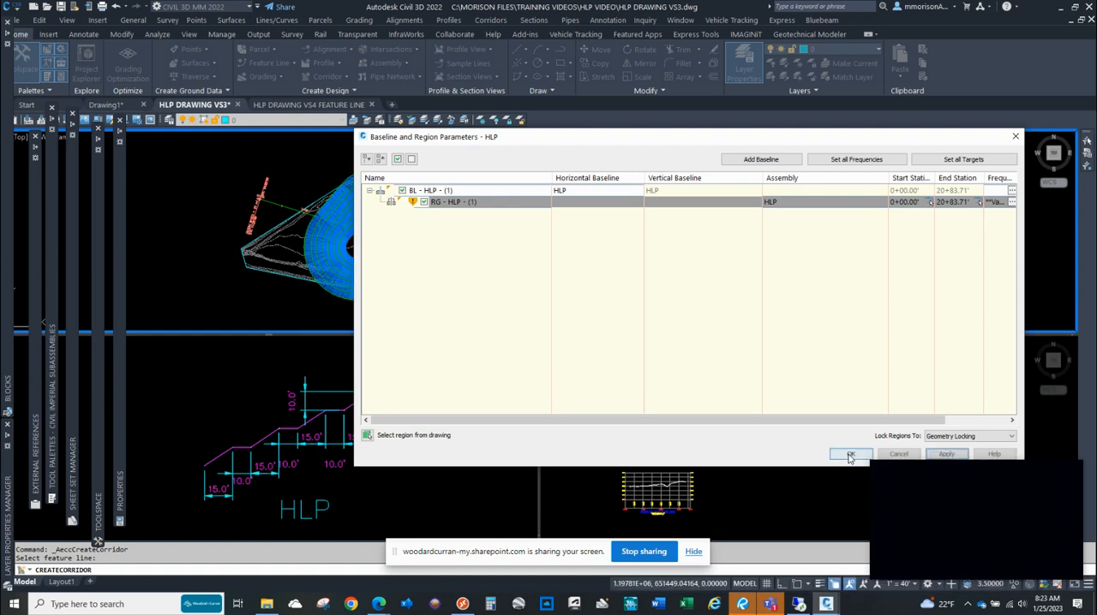
{"action": "left_click", "coordinate": [850, 455]}
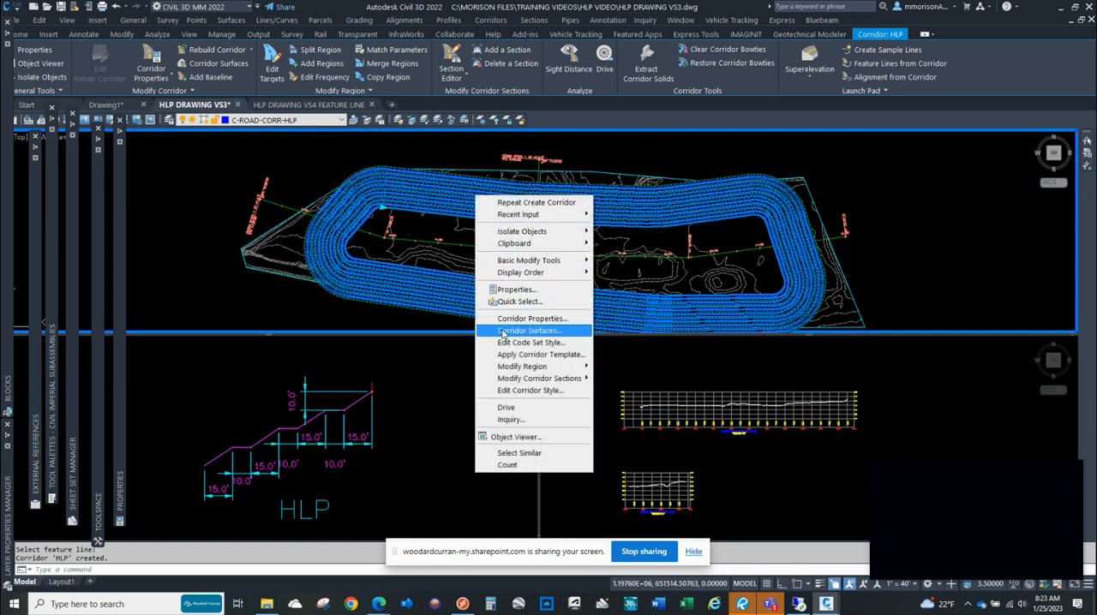
Step: Add a new HLP corridor surface built from the Top links
{"action": "left_click", "coordinate": [532, 330]}
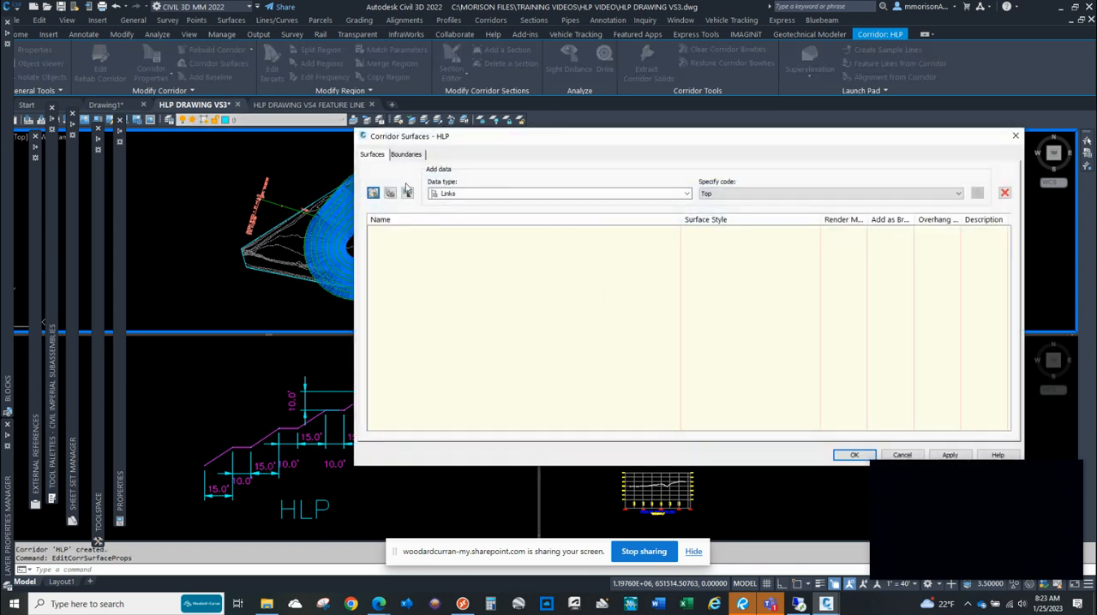
{"action": "left_click", "coordinate": [1002, 192]}
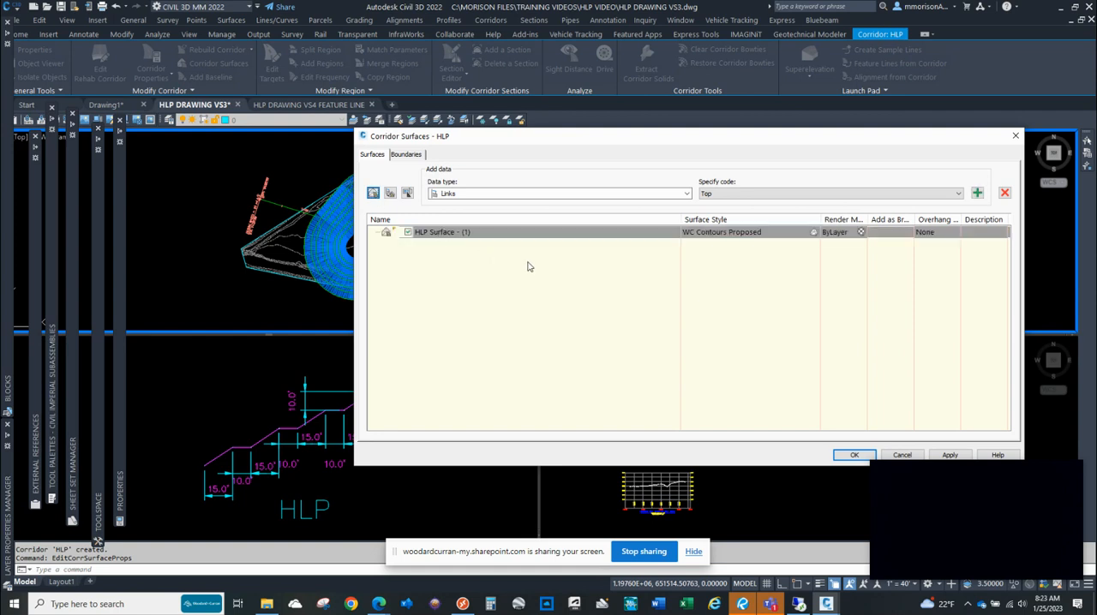
{"action": "left_click", "coordinate": [812, 233]}
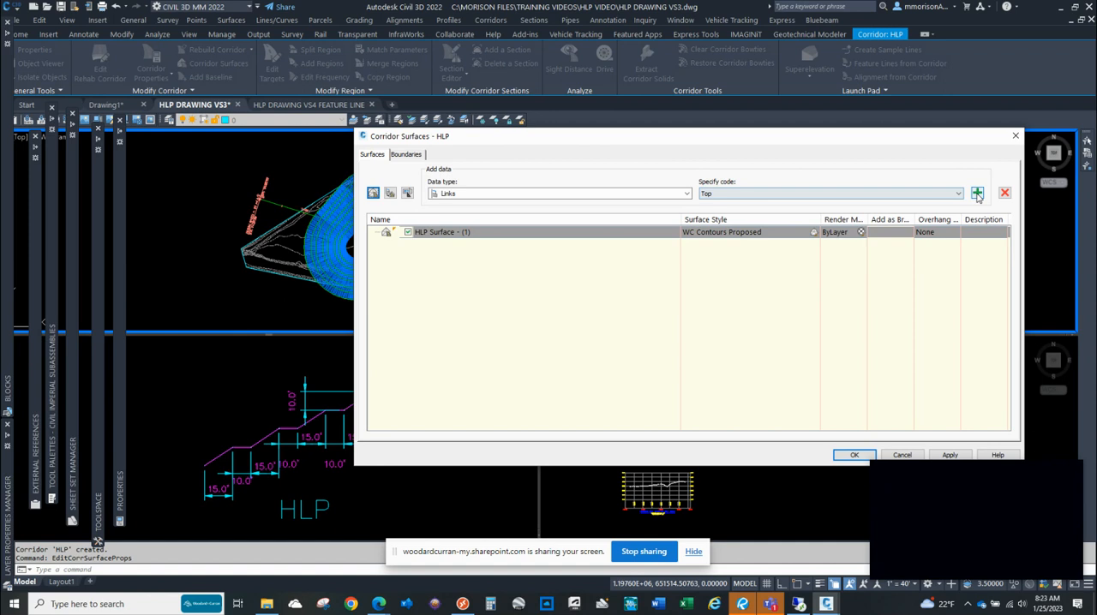
{"action": "left_click", "coordinate": [977, 192]}
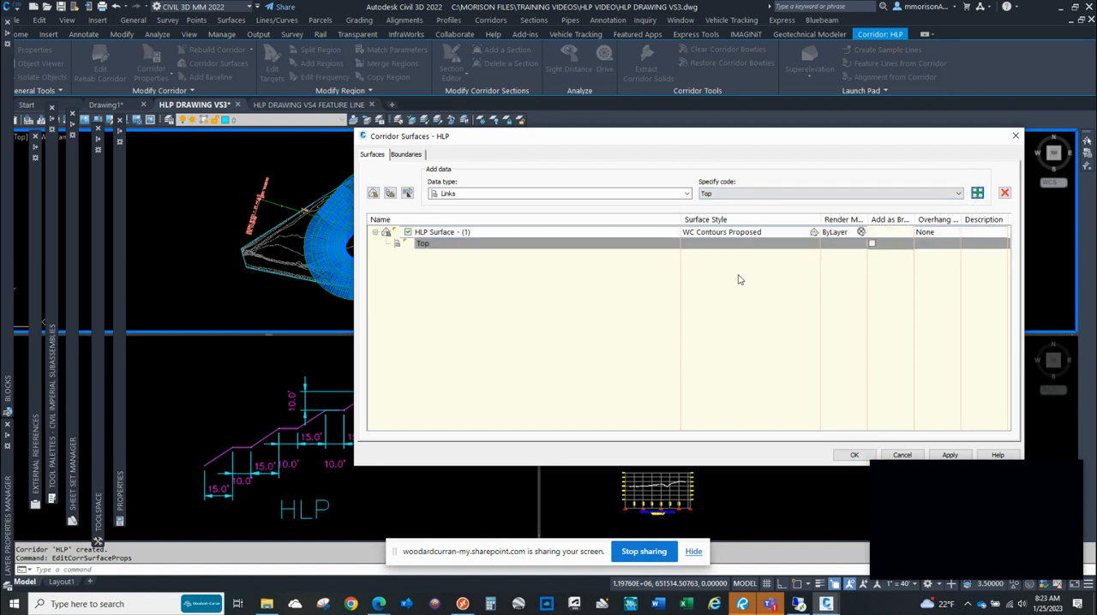
Step: Use the corridor extents as the surface's outer boundary and rebuild the corridor
{"action": "left_click", "coordinate": [406, 155]}
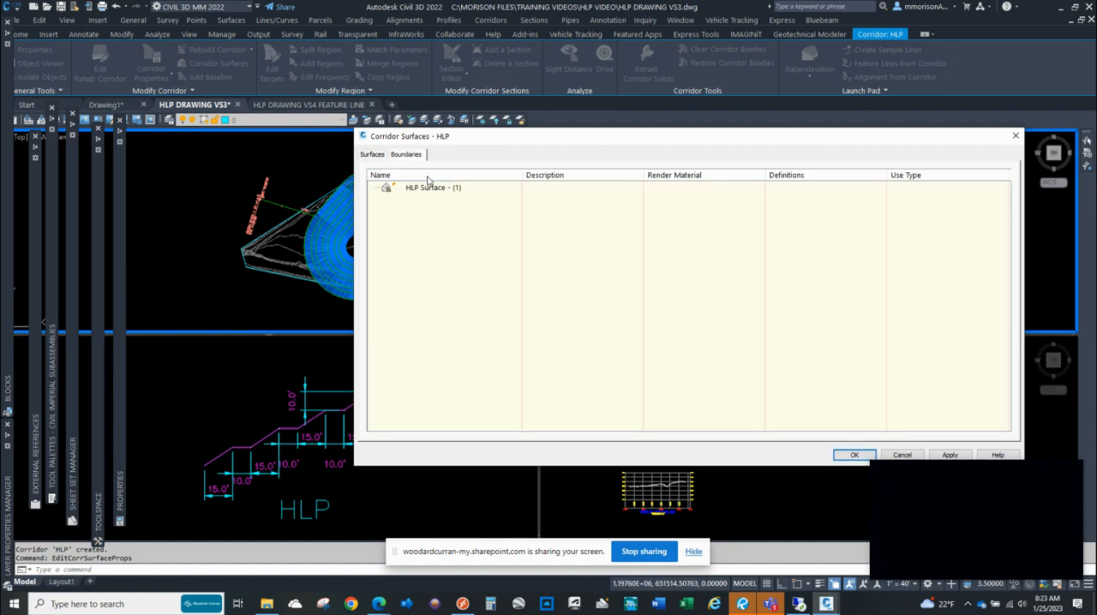
{"action": "right_click", "coordinate": [433, 188]}
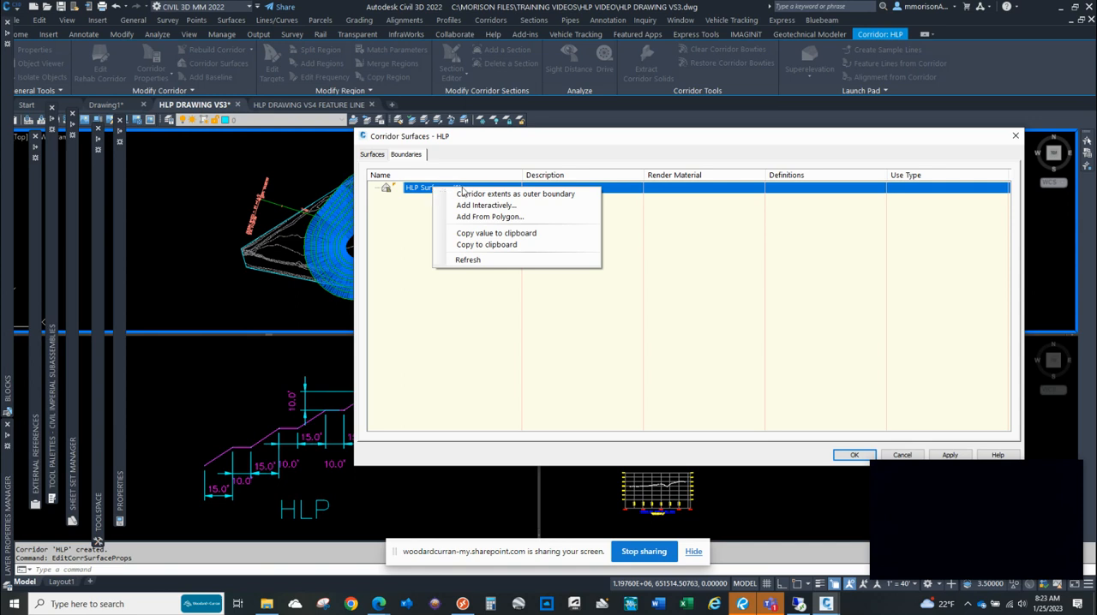
{"action": "left_click", "coordinate": [518, 194]}
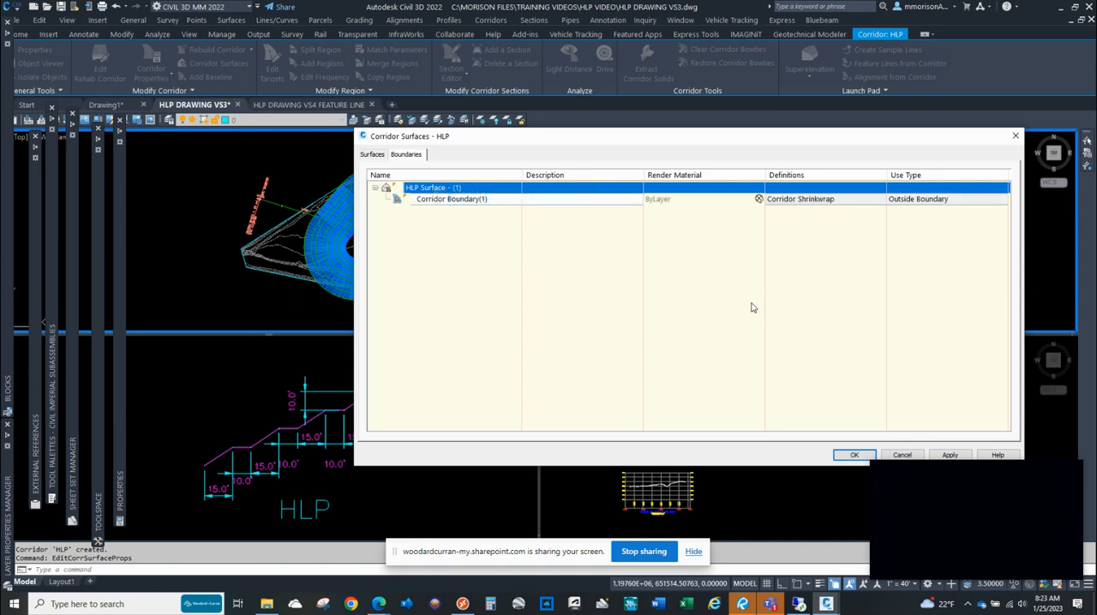
{"action": "left_click", "coordinate": [854, 454]}
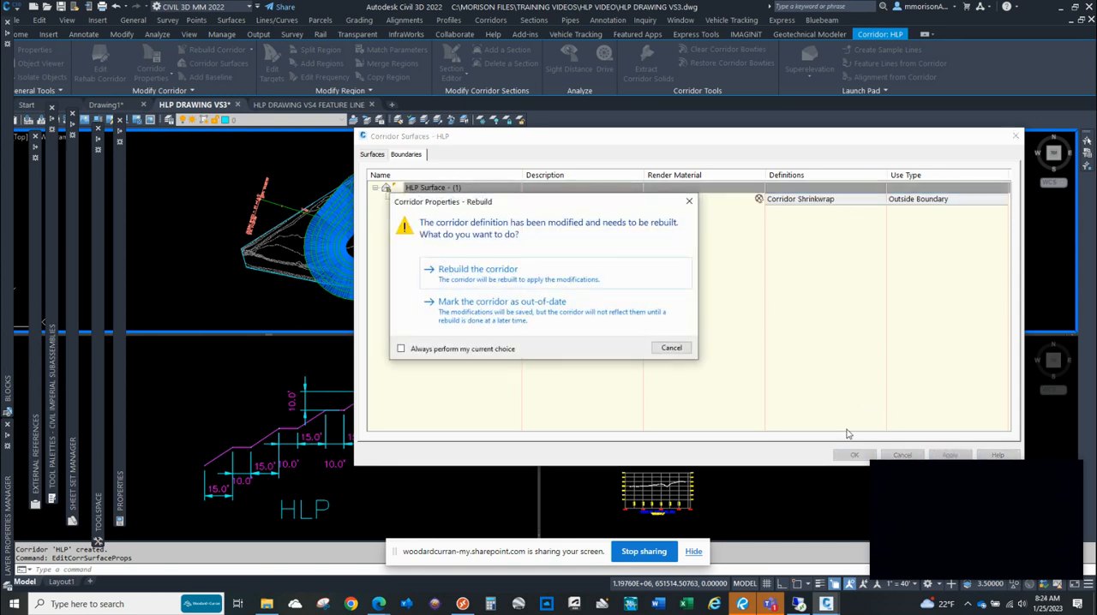
{"action": "left_click", "coordinate": [477, 268]}
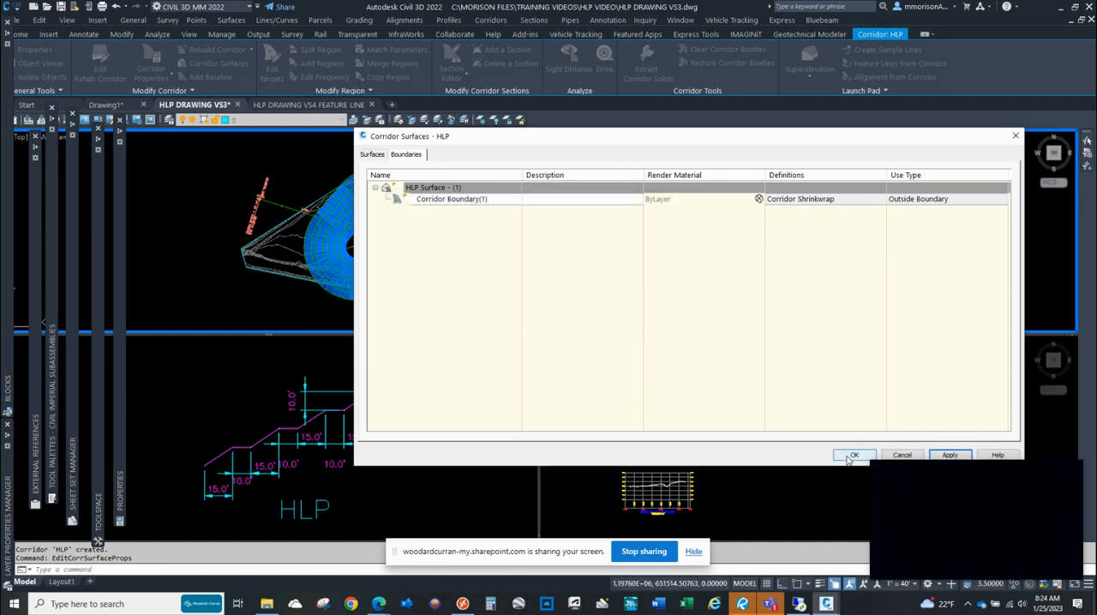
{"action": "left_click", "coordinate": [854, 455]}
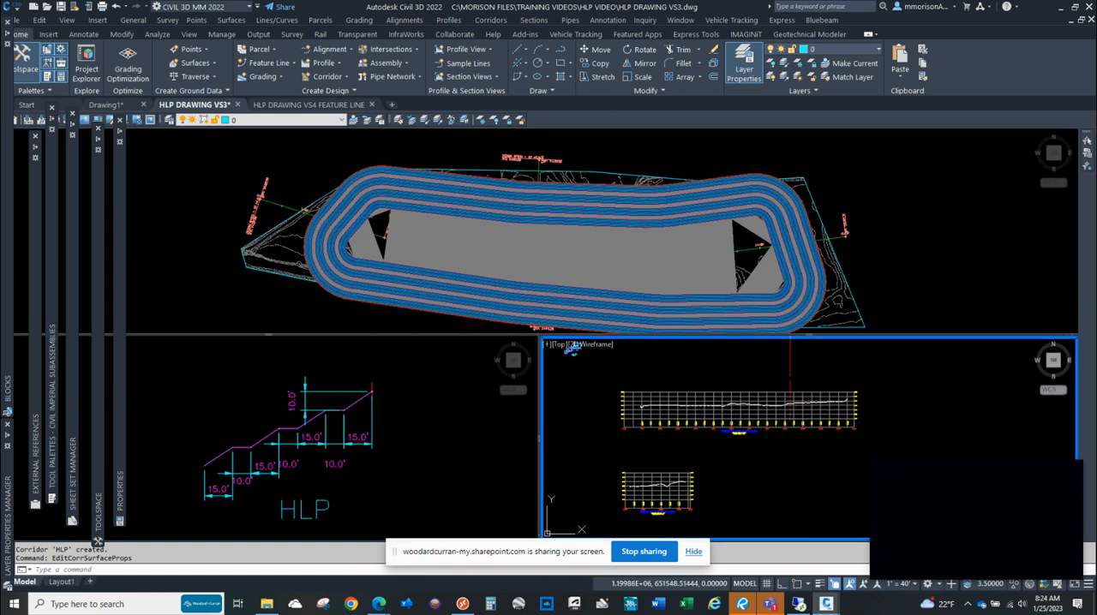
{"action": "mouse_move", "coordinate": [831, 246]}
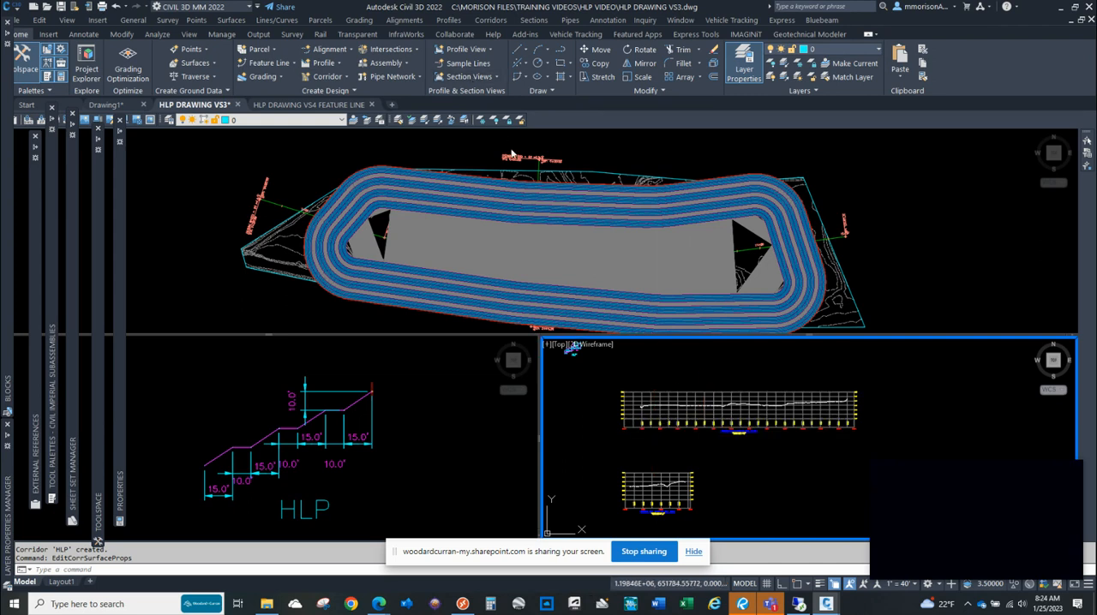
{"action": "mouse_move", "coordinate": [458, 35]}
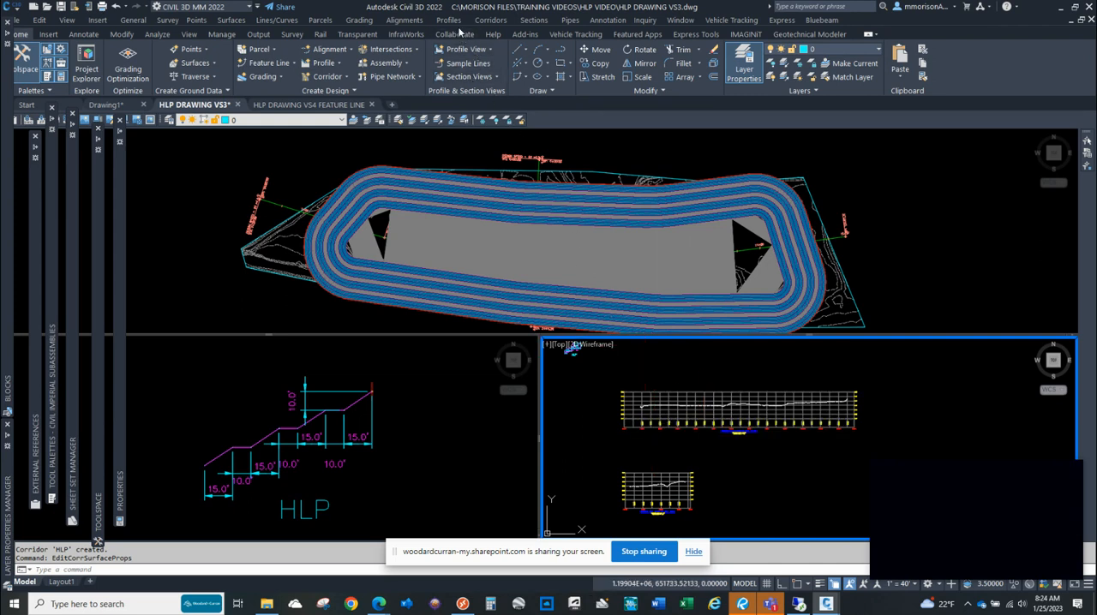
Step: Sample the HLP surface along alignment A-A and draw it in the existing profile view
{"action": "left_click", "coordinate": [448, 19]}
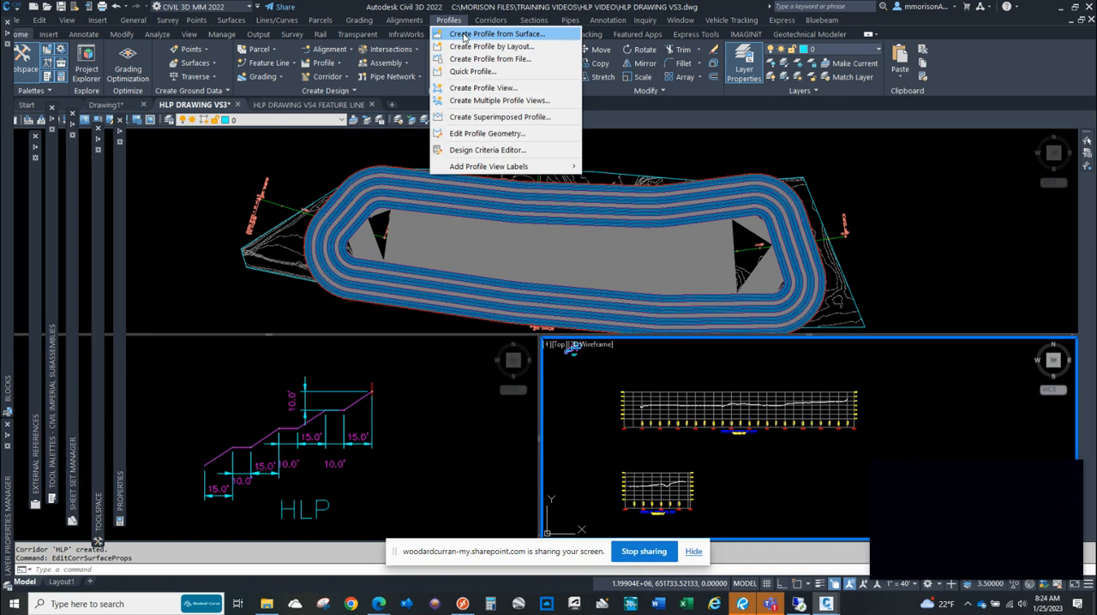
{"action": "left_click", "coordinate": [497, 33]}
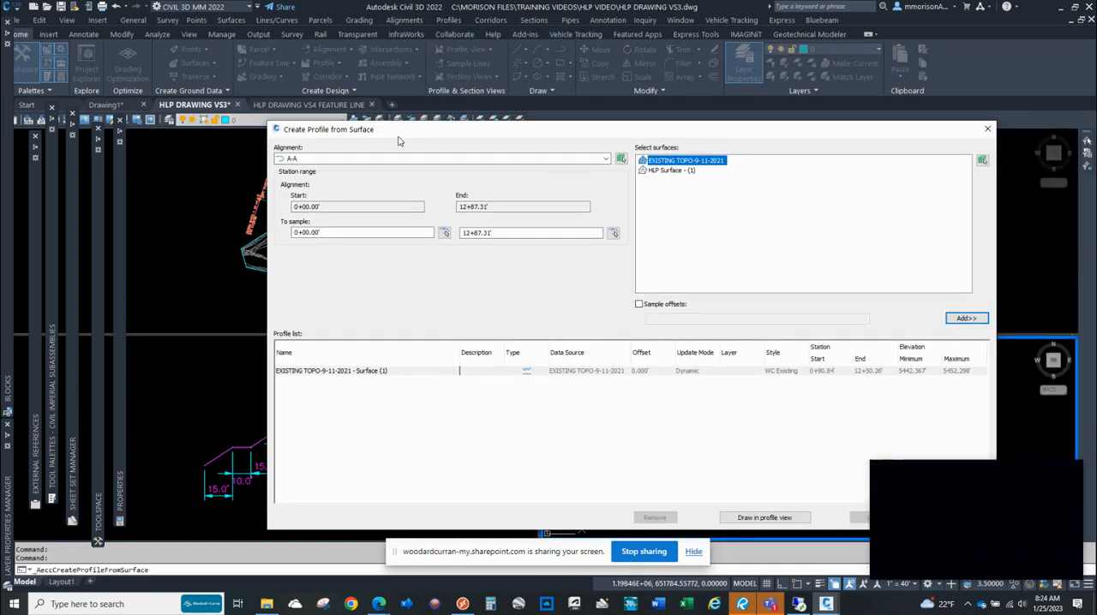
{"action": "left_click", "coordinate": [671, 170]}
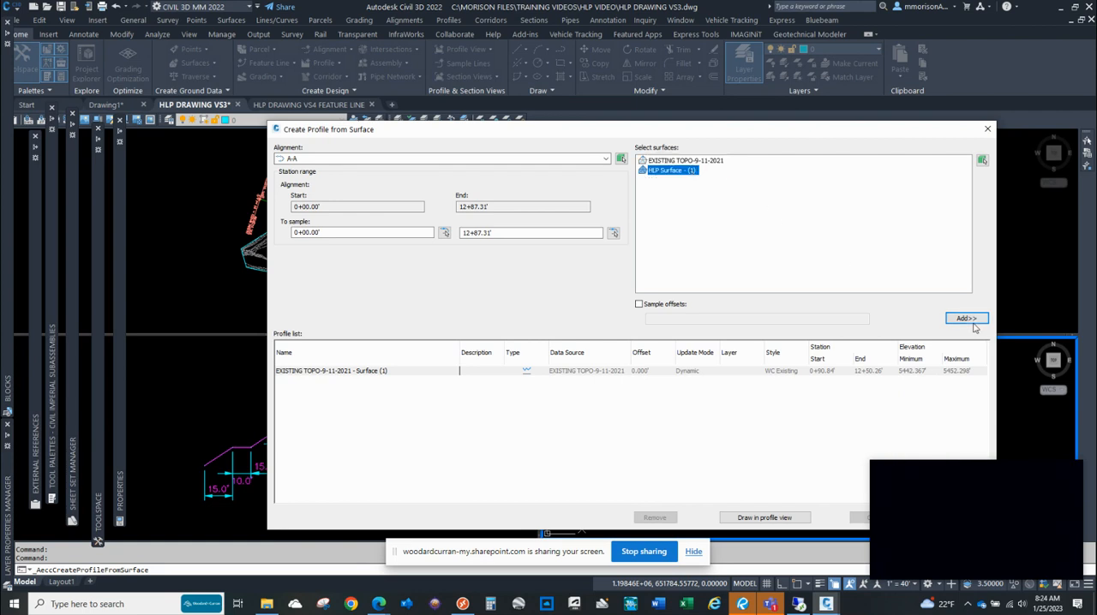
{"action": "left_click", "coordinate": [967, 318]}
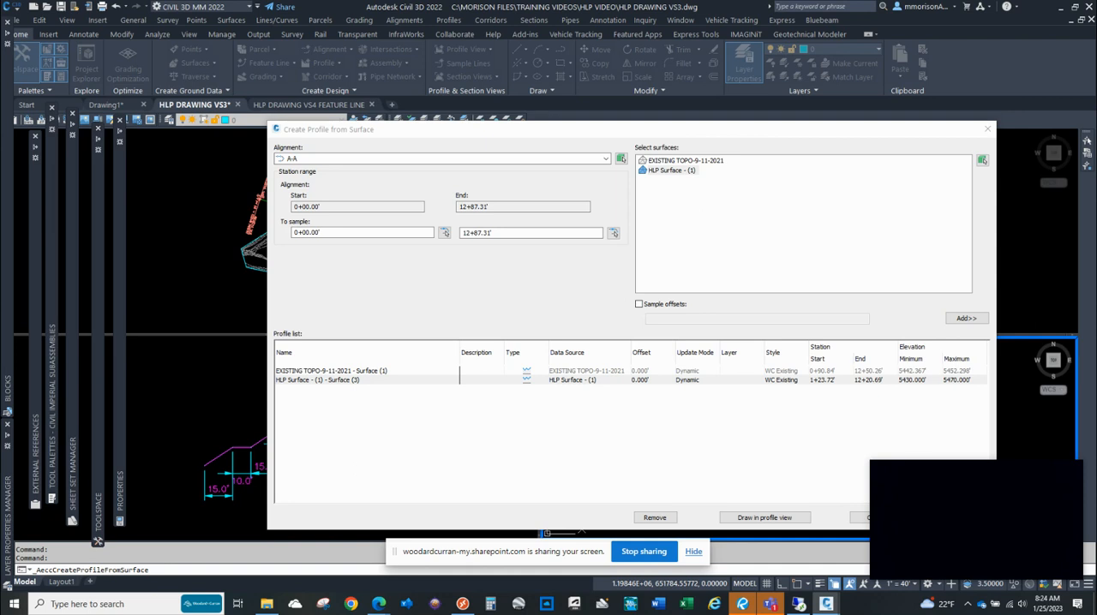
{"action": "left_click", "coordinate": [360, 380]}
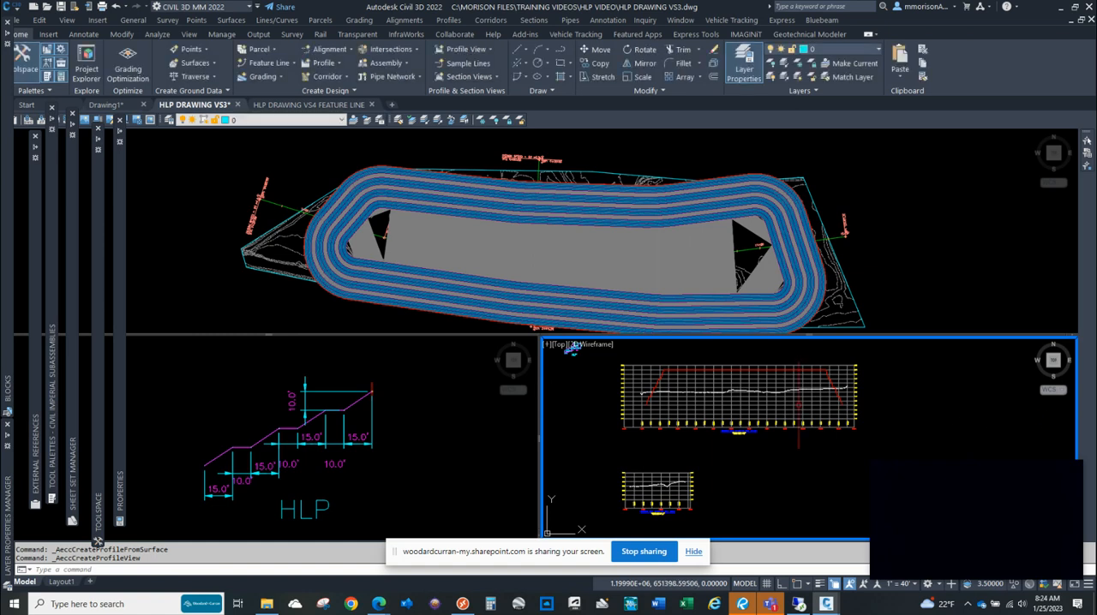
Step: Sample HLP Surface - (1) along B-B with WC Proposed style and draw a new profile view
{"action": "left_click", "coordinate": [448, 18]}
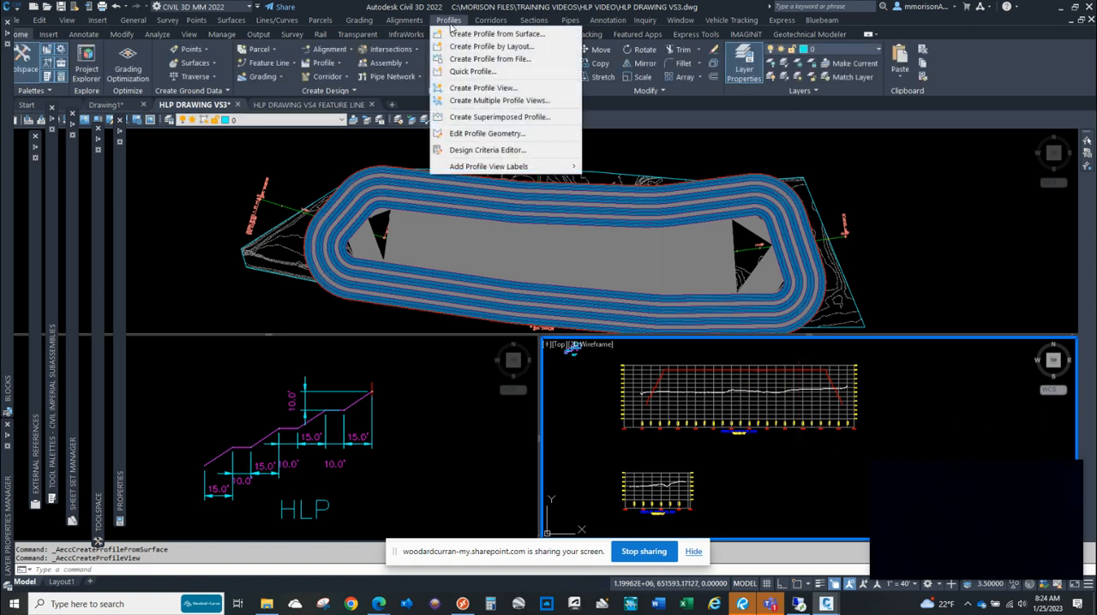
{"action": "left_click", "coordinate": [491, 34]}
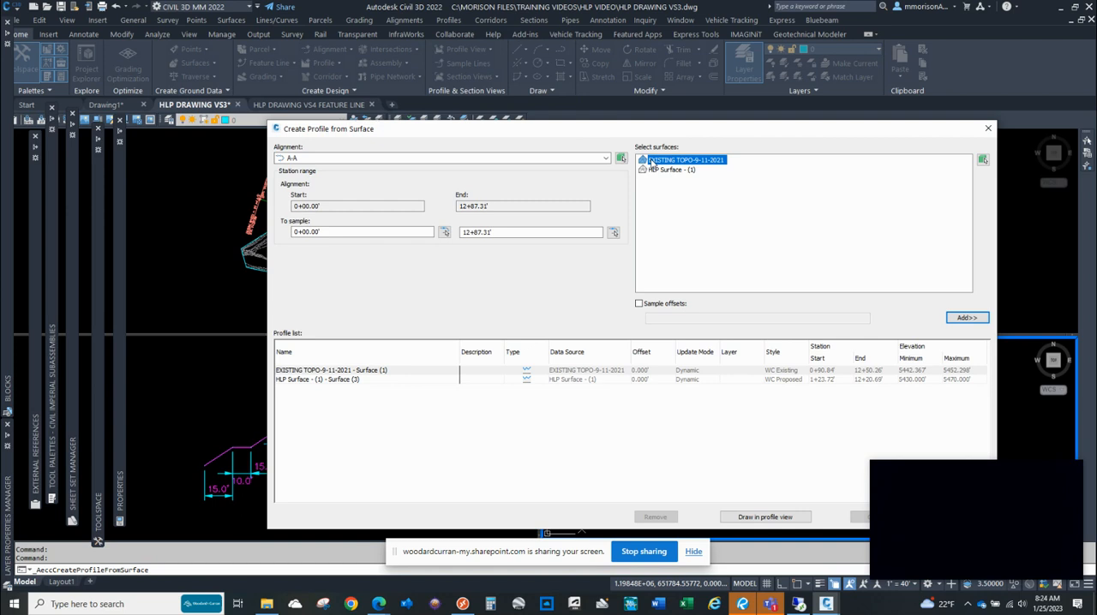
{"action": "left_click", "coordinate": [612, 158]}
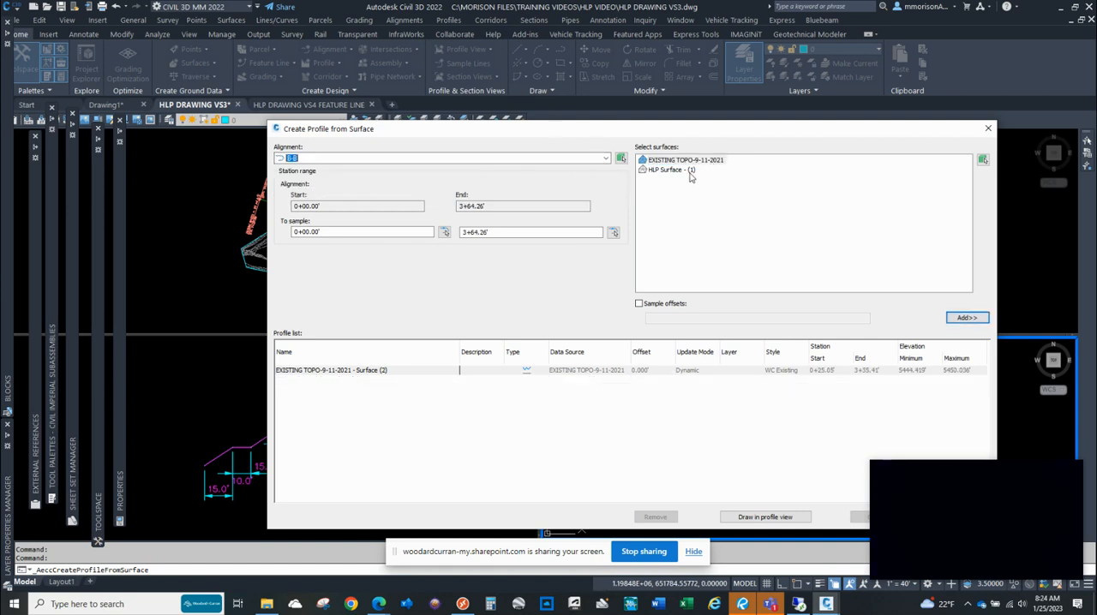
{"action": "left_click", "coordinate": [669, 169]}
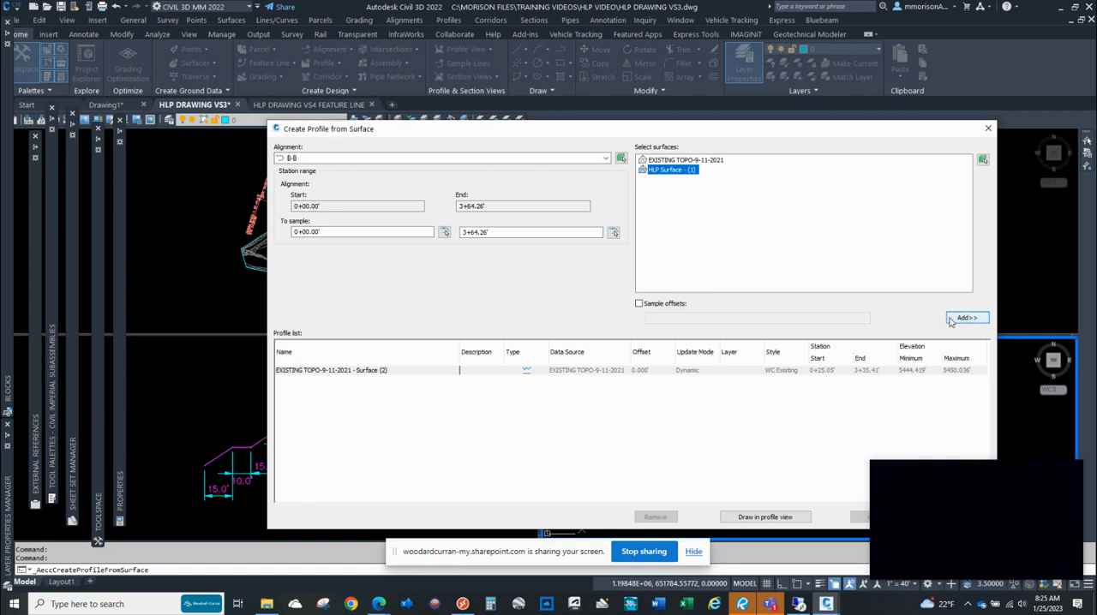
{"action": "left_click", "coordinate": [967, 318]}
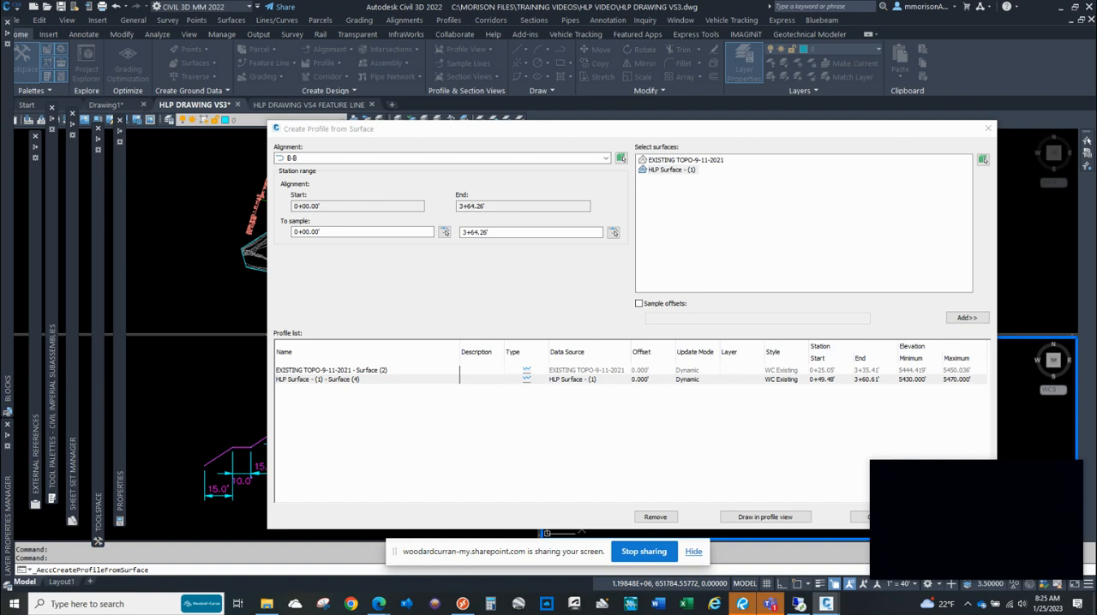
{"action": "left_click", "coordinate": [323, 379]}
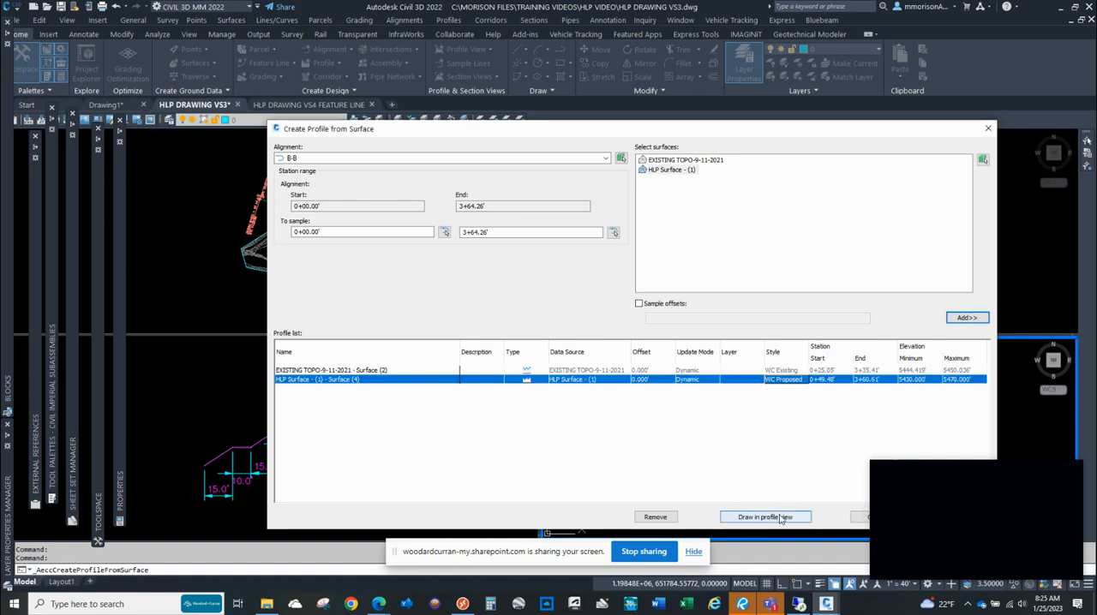
{"action": "left_click", "coordinate": [766, 517]}
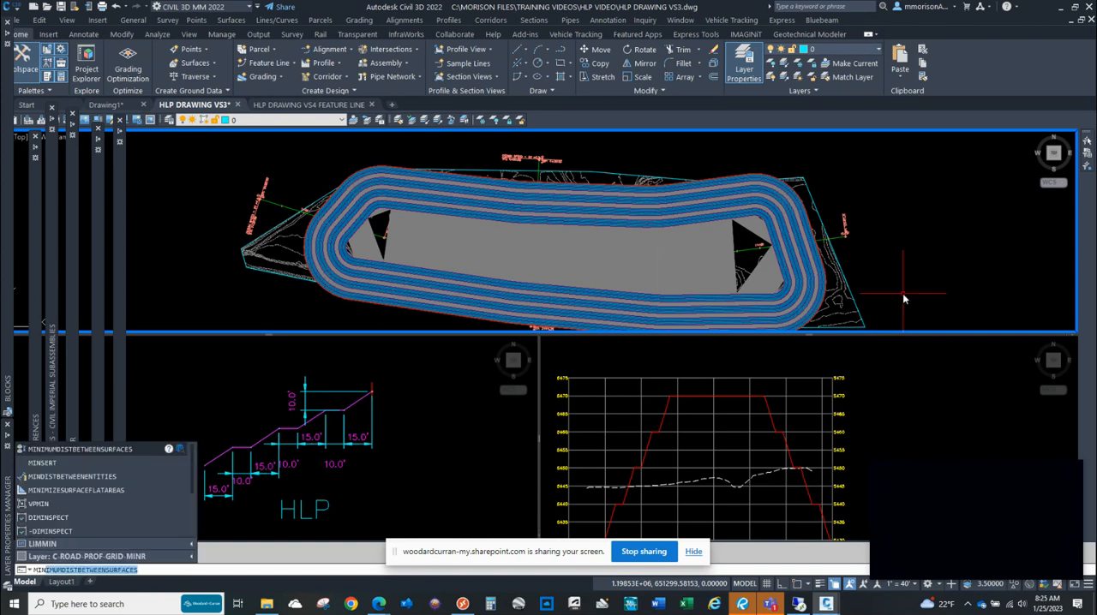
{"action": "mouse_move", "coordinate": [427, 515]}
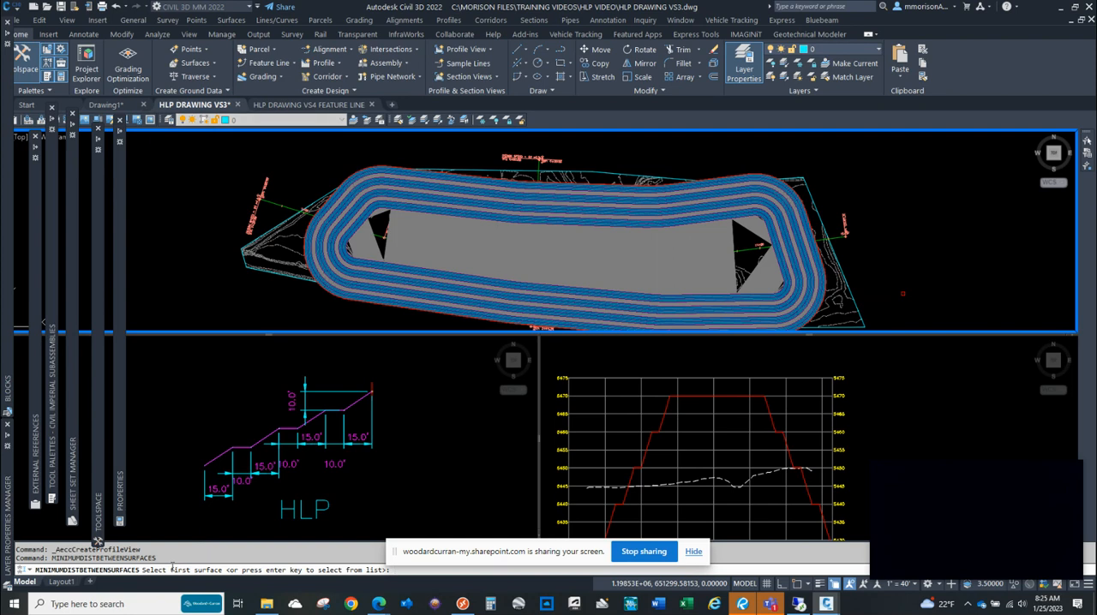
{"action": "mouse_move", "coordinate": [320, 488]}
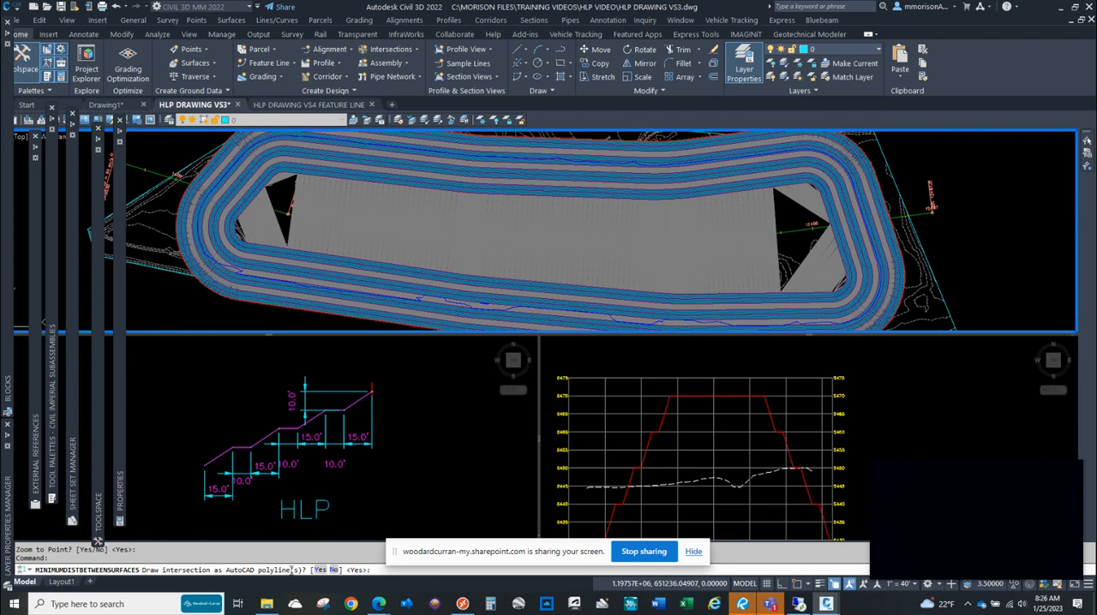
{"action": "mouse_move", "coordinate": [403, 351]}
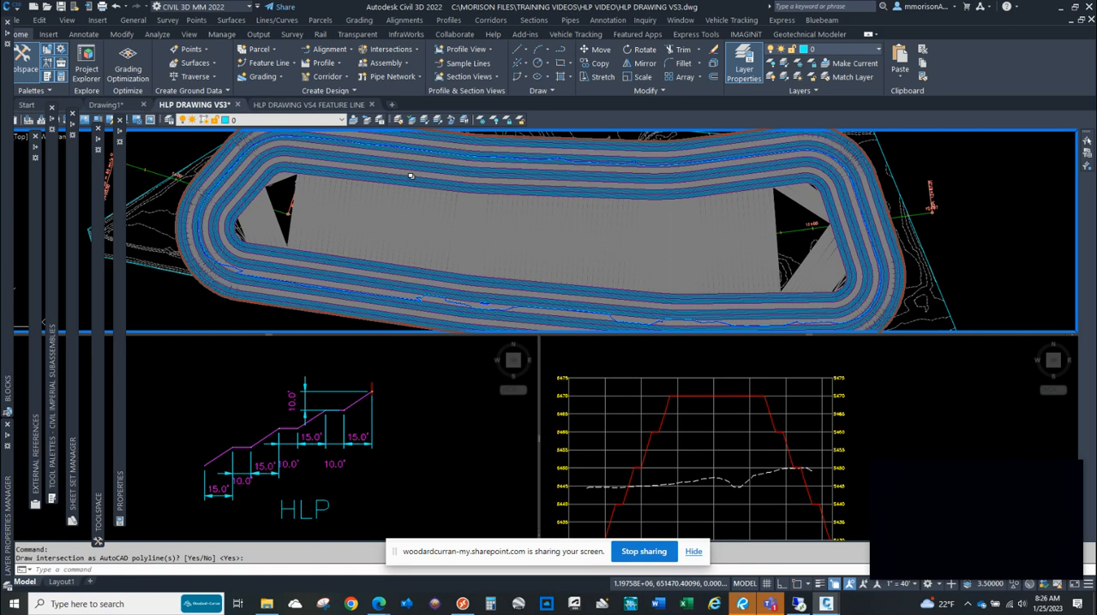
{"action": "mouse_move", "coordinate": [555, 190]}
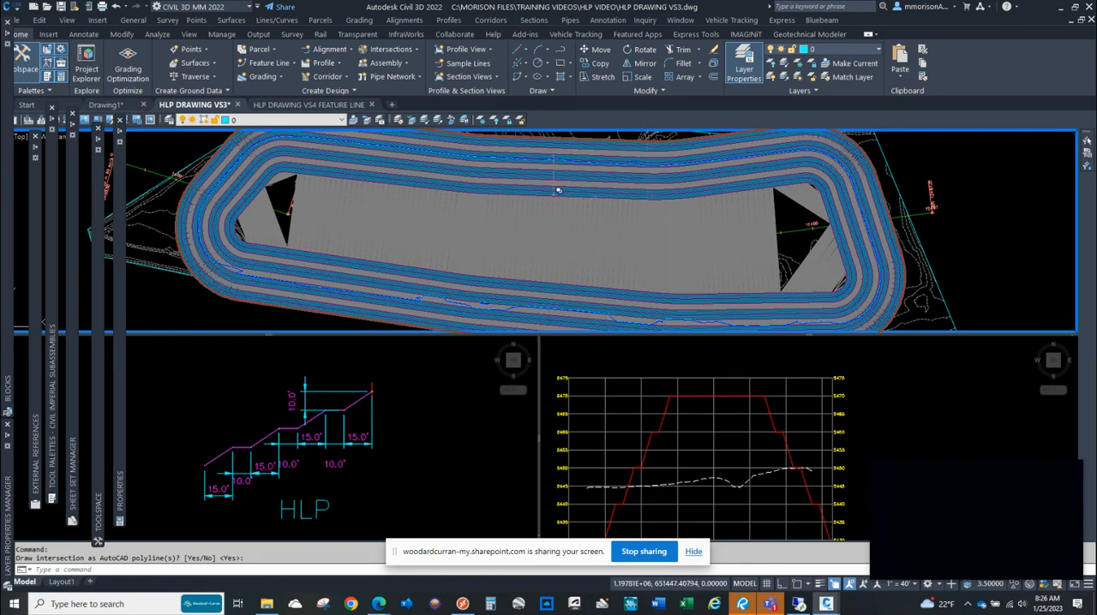
{"action": "mouse_move", "coordinate": [558, 189]}
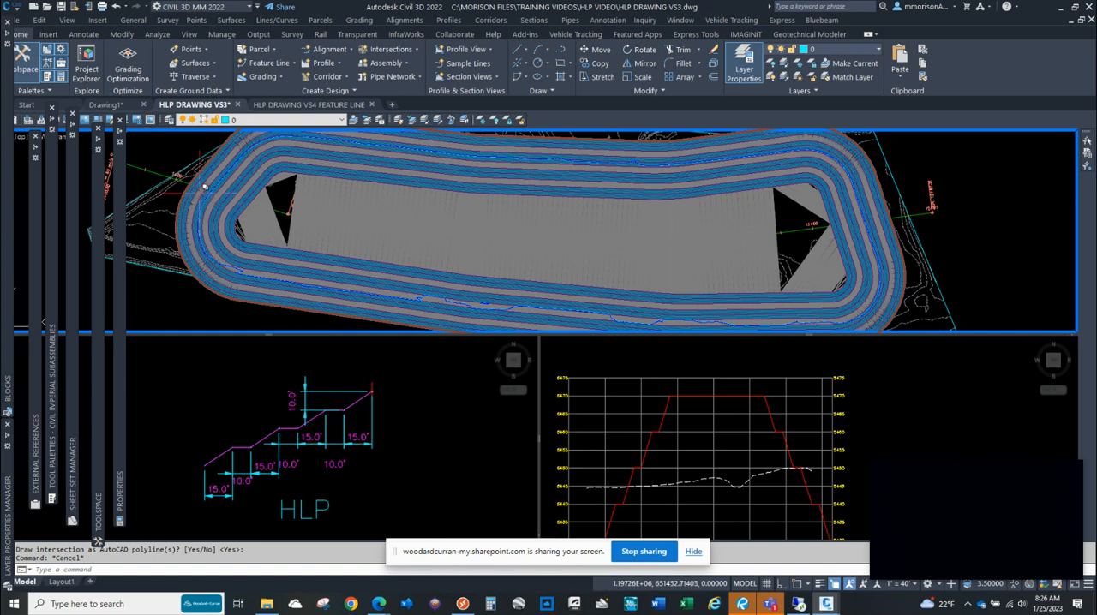
{"action": "mouse_move", "coordinate": [103, 204]}
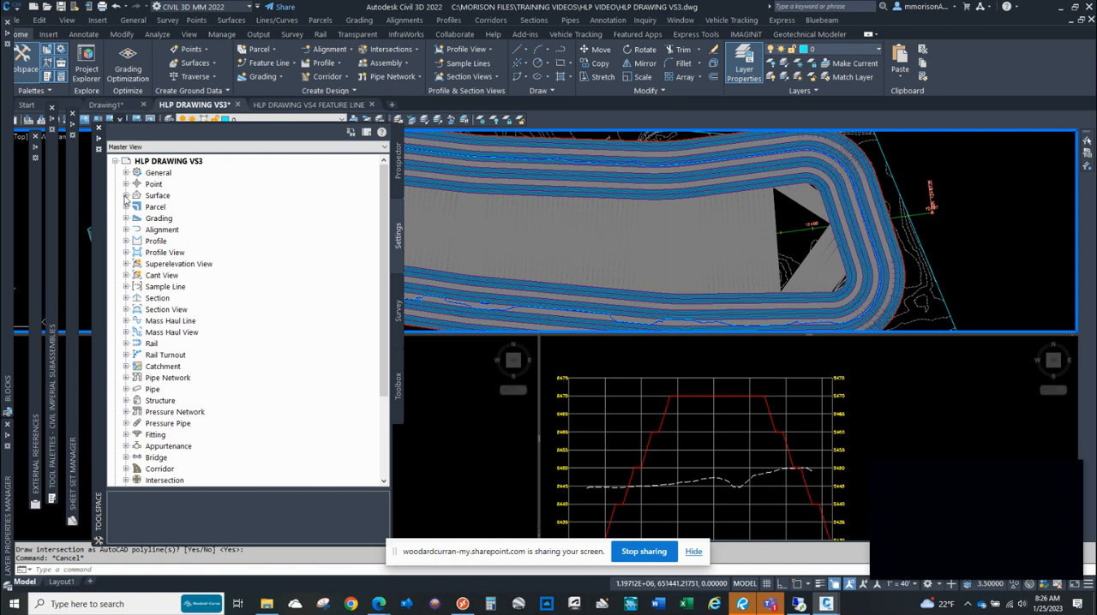
Step: Add an outer boundary to HLP Surface from the 3D polyline at its ground intersection
{"action": "left_click", "coordinate": [126, 196]}
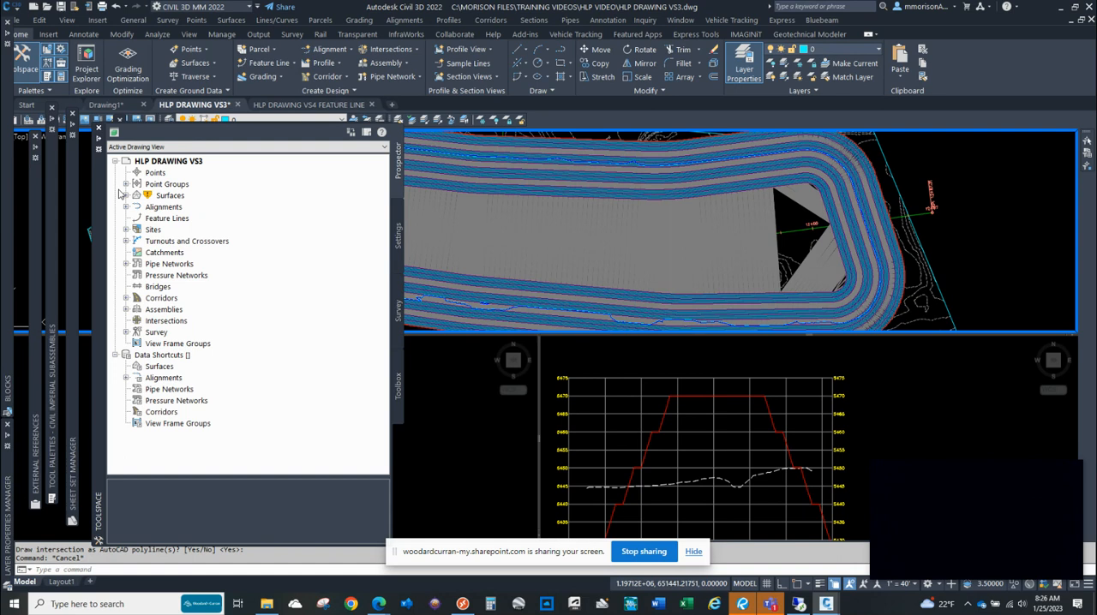
{"action": "left_click", "coordinate": [127, 195]}
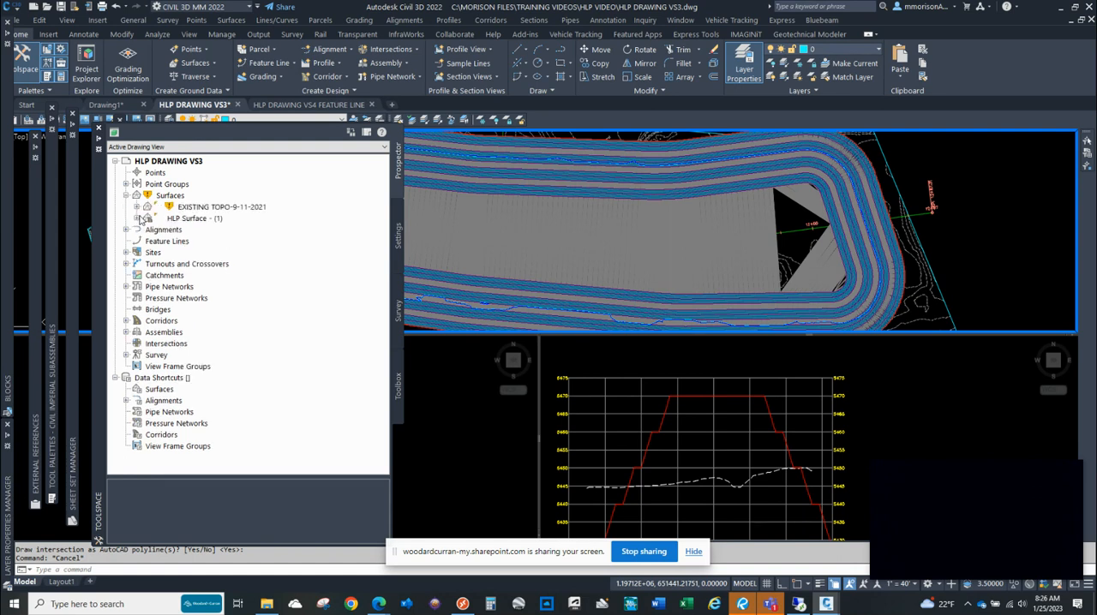
{"action": "left_click", "coordinate": [148, 218]}
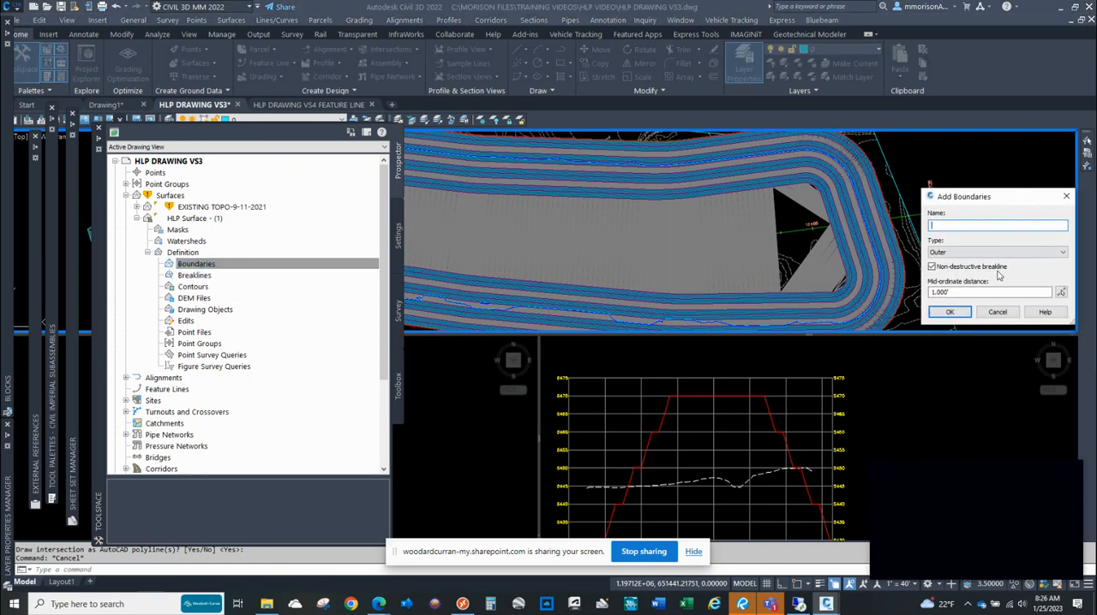
{"action": "left_click", "coordinate": [949, 311]}
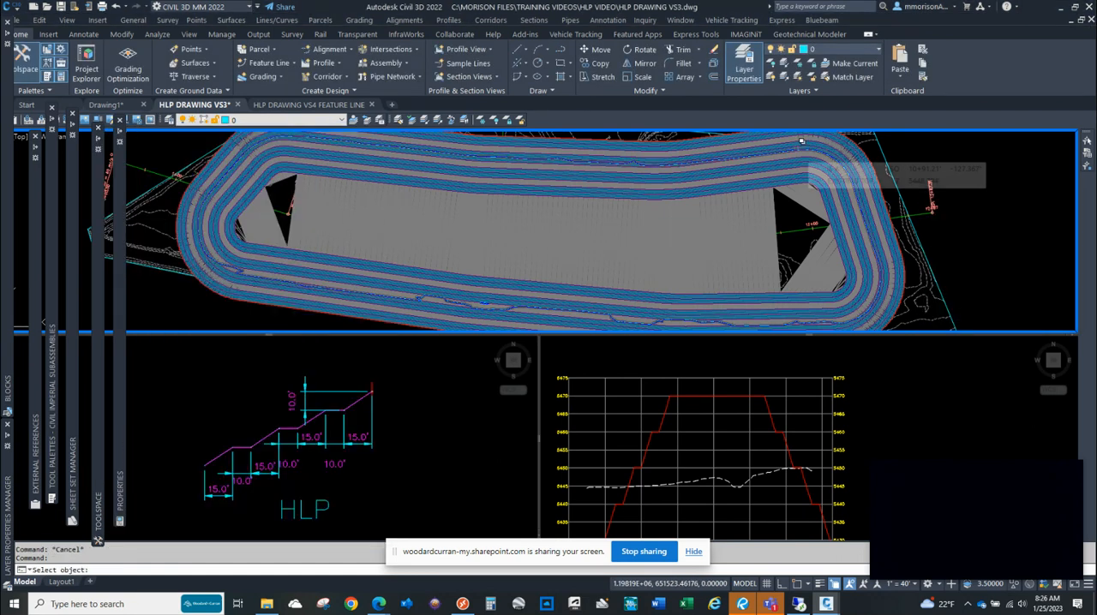
{"action": "left_click", "coordinate": [801, 139]}
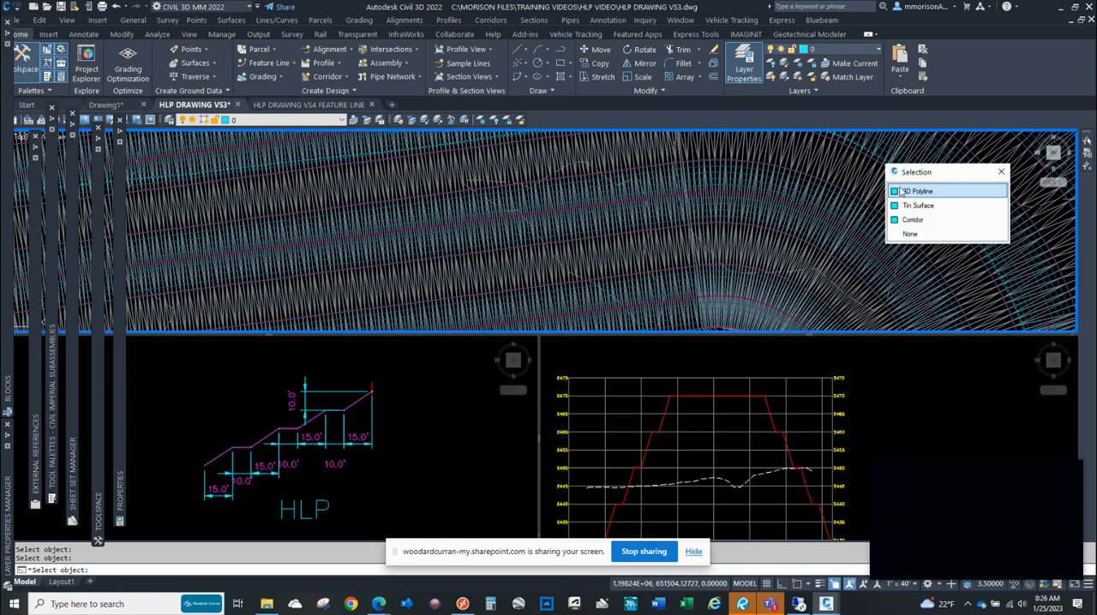
{"action": "left_click", "coordinate": [919, 190]}
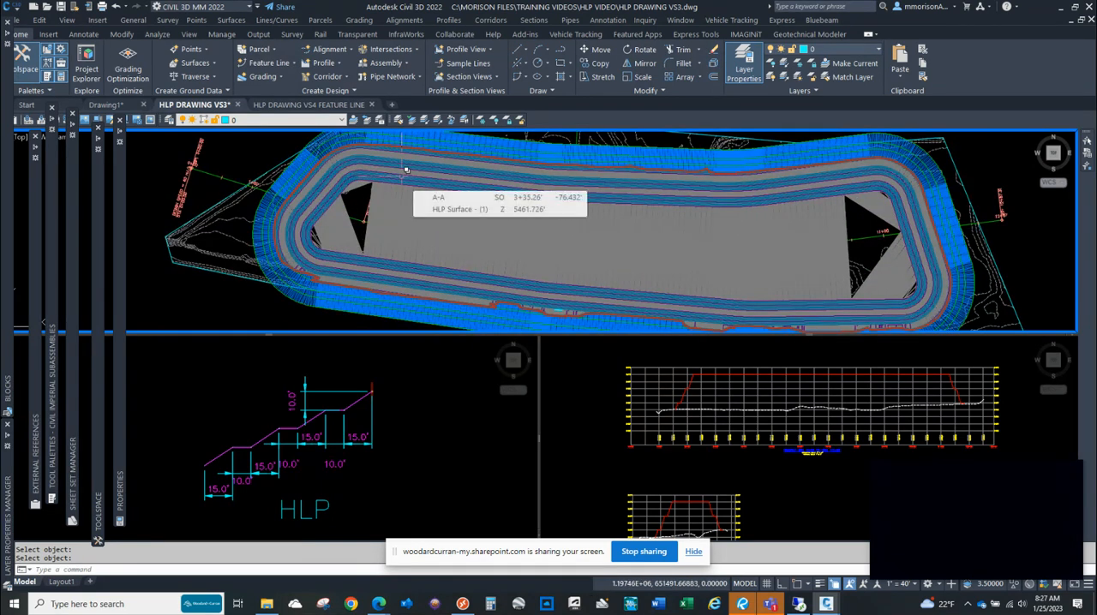
Step: Switch to the HLP DRAWING VS4 FEATURE LINE drawing
{"action": "left_click", "coordinate": [309, 105]}
{"action": "type", "text": "3DO"}
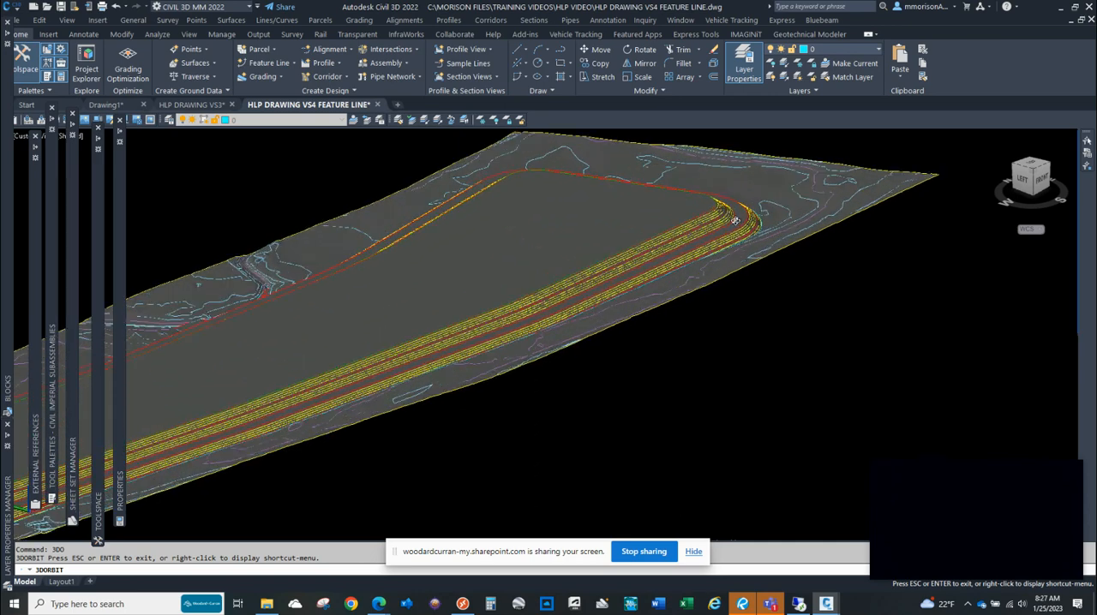
Step: Orbit around the feature-line pad's corners and benches, then return to HLP DRAWING VS3
{"action": "left_click_drag", "start_coordinate": [735, 220], "coordinate": [758, 234]}
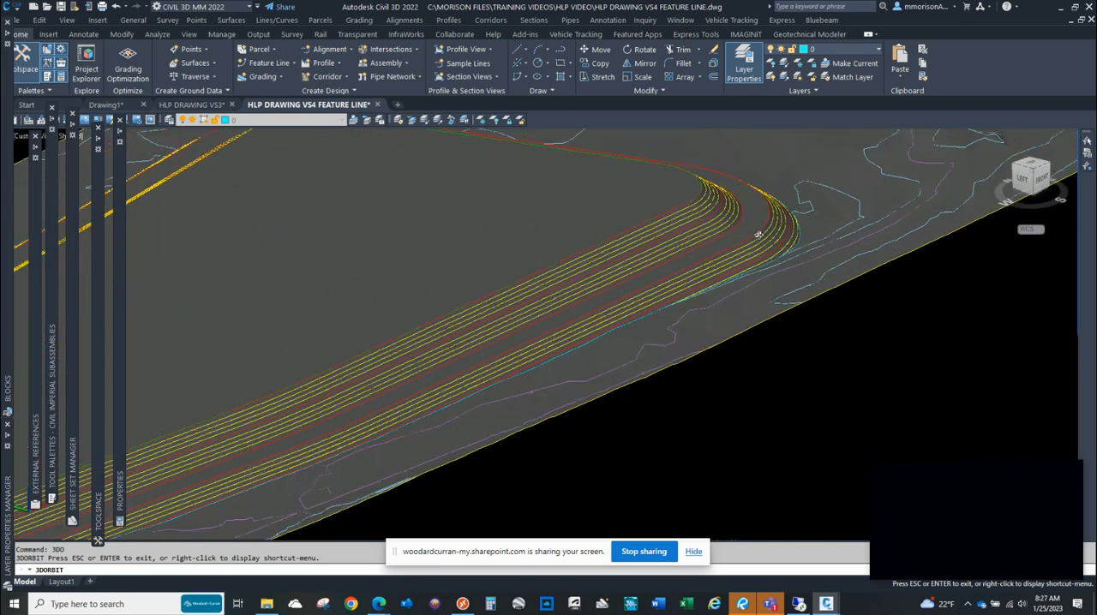
{"action": "left_click_drag", "start_coordinate": [754, 236], "coordinate": [750, 237]}
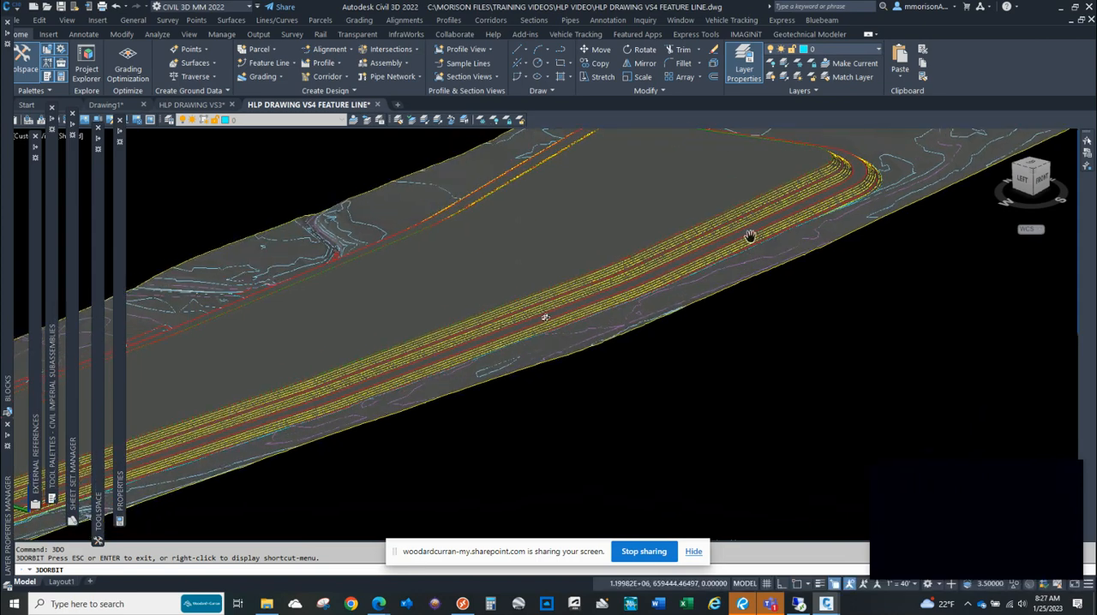
{"action": "left_click_drag", "start_coordinate": [750, 236], "coordinate": [584, 306]}
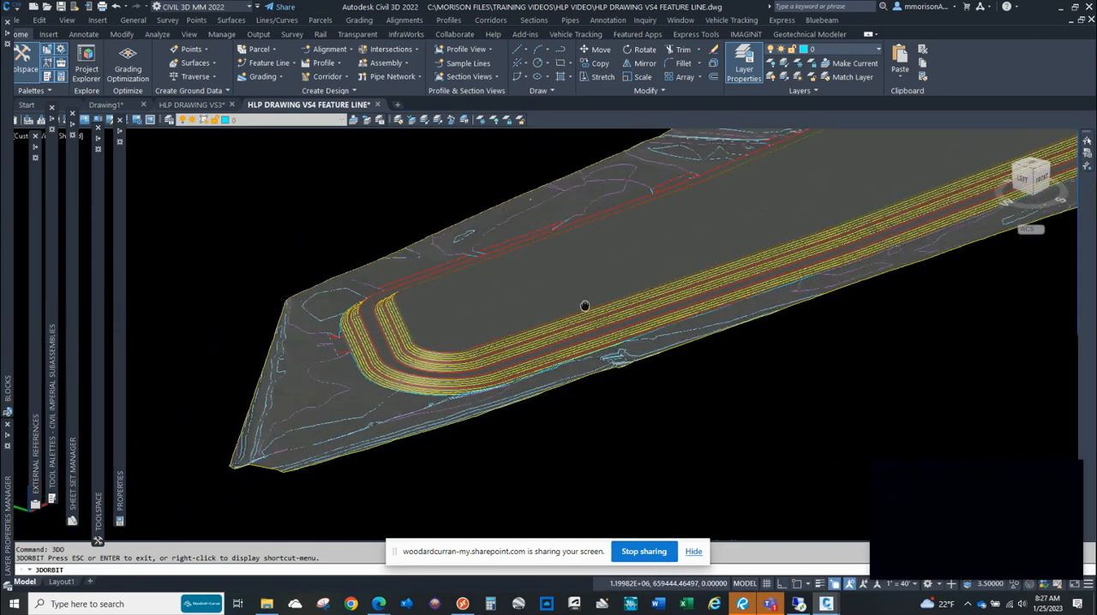
{"action": "left_click_drag", "start_coordinate": [584, 306], "coordinate": [489, 359]}
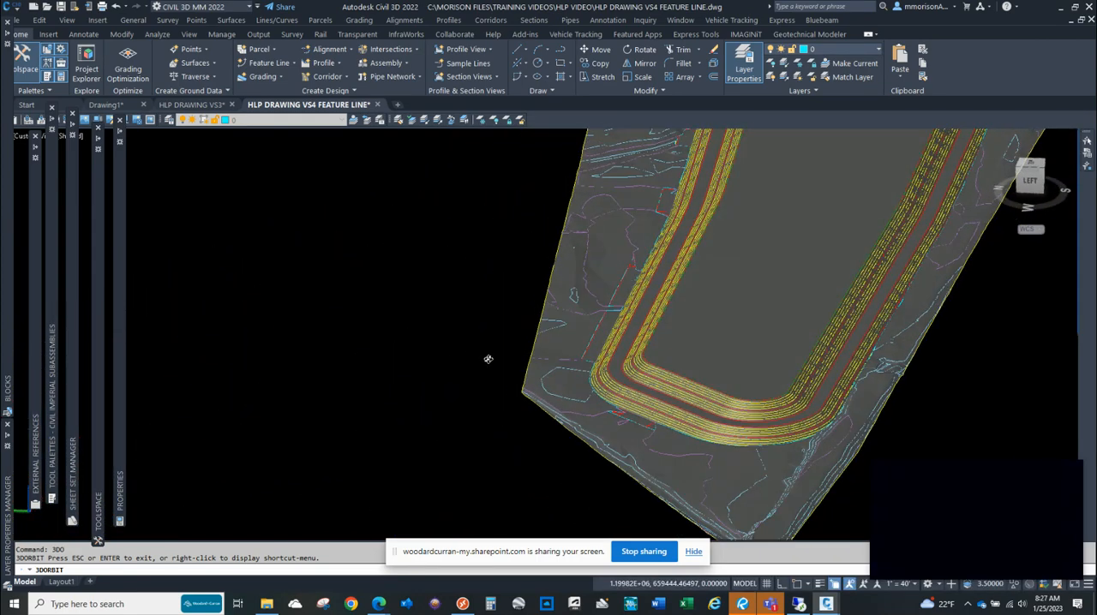
{"action": "left_click_drag", "start_coordinate": [489, 359], "coordinate": [692, 436]}
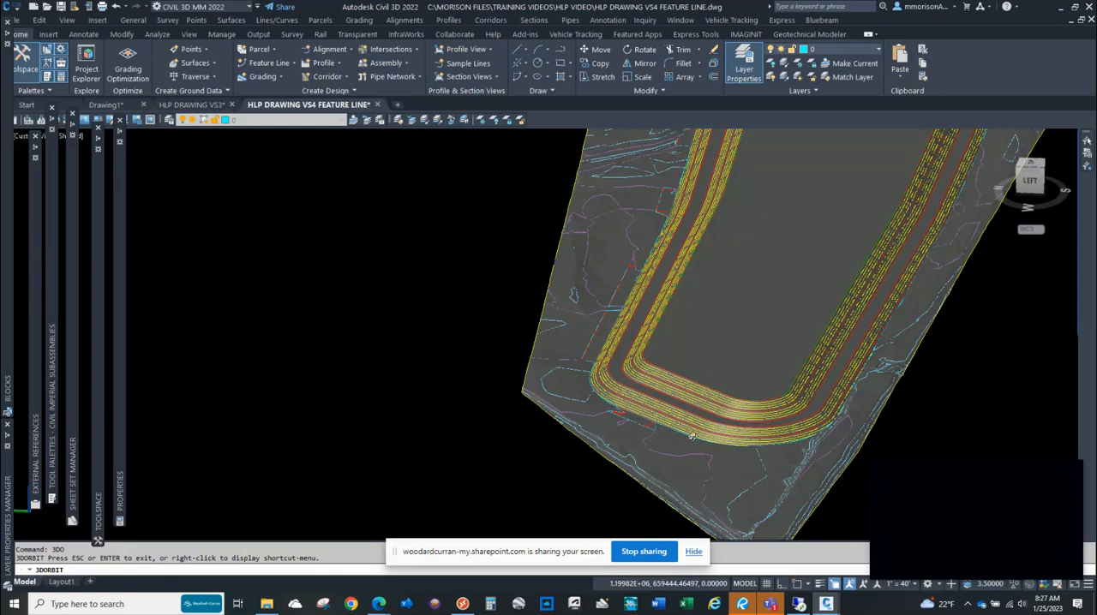
{"action": "left_click_drag", "start_coordinate": [691, 437], "coordinate": [706, 351]}
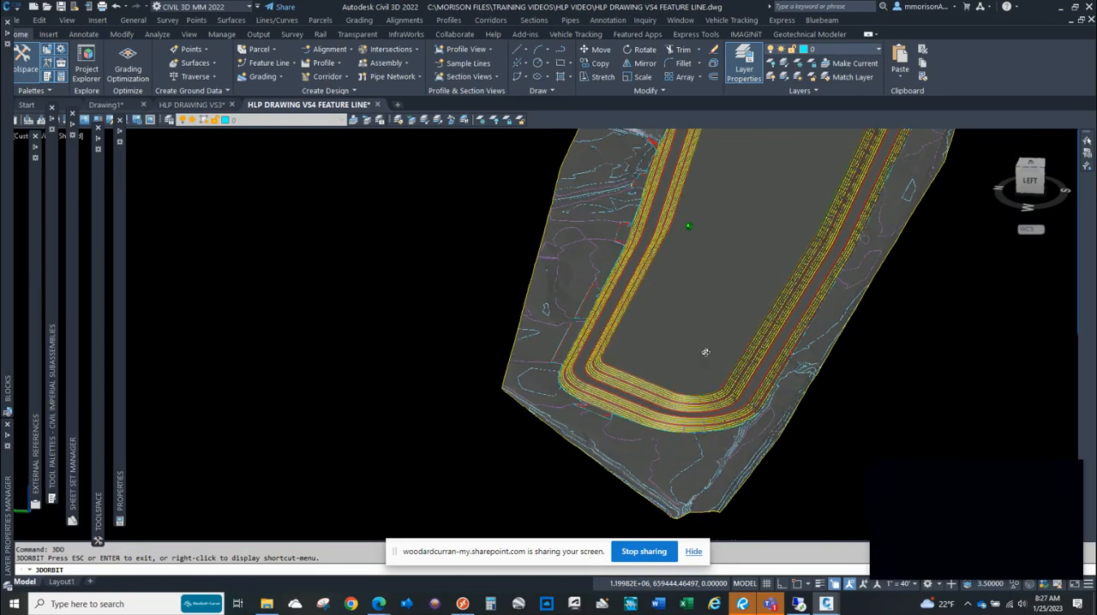
{"action": "left_click_drag", "start_coordinate": [705, 353], "coordinate": [588, 372]}
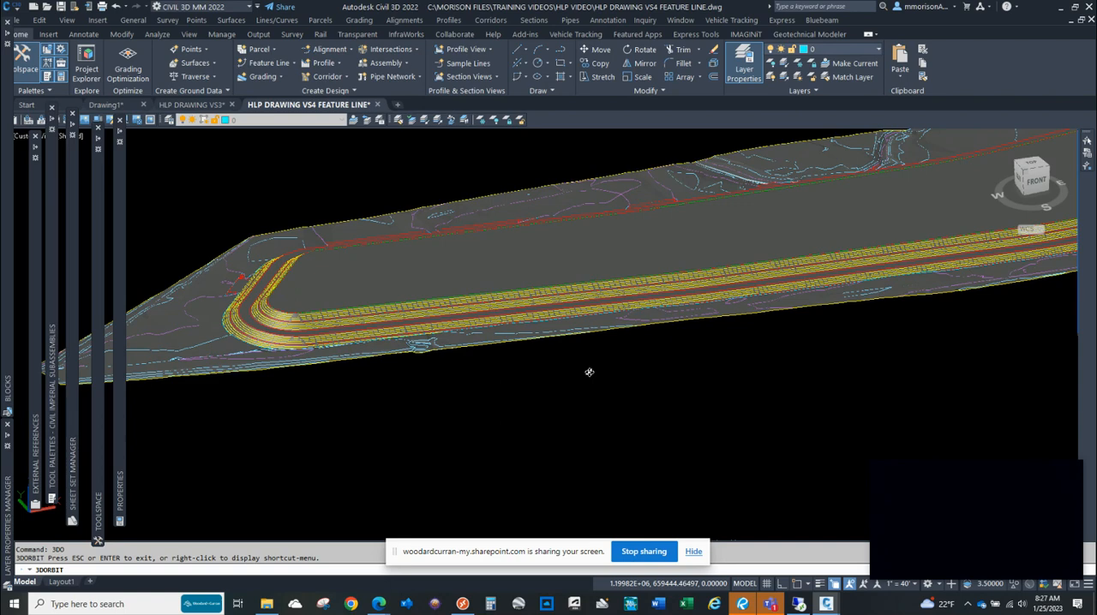
{"action": "left_click_drag", "start_coordinate": [589, 372], "coordinate": [654, 345]}
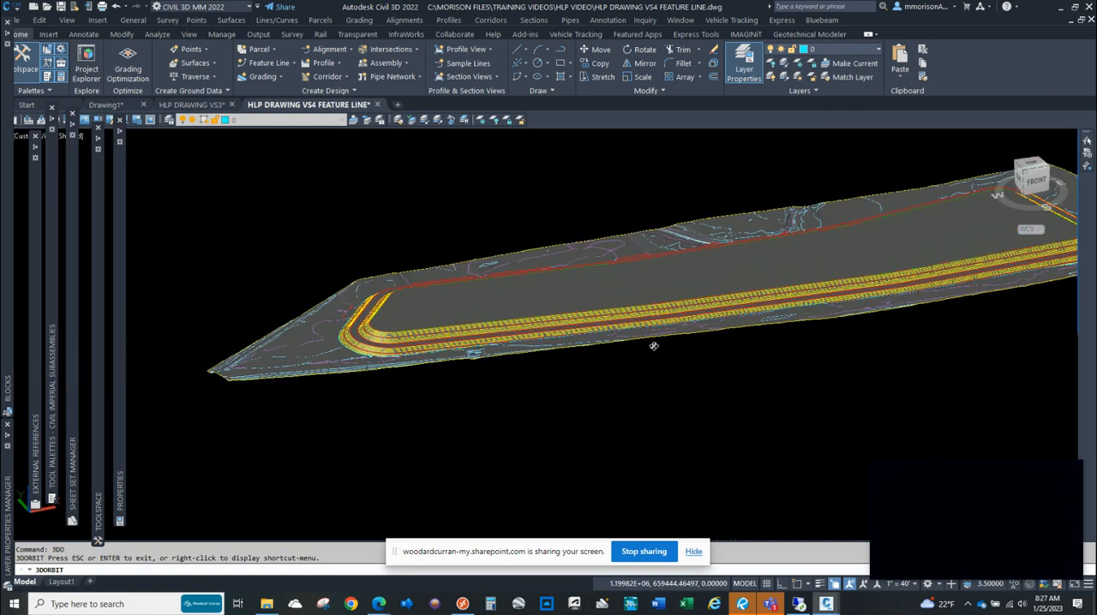
{"action": "left_click_drag", "start_coordinate": [654, 345], "coordinate": [729, 365]}
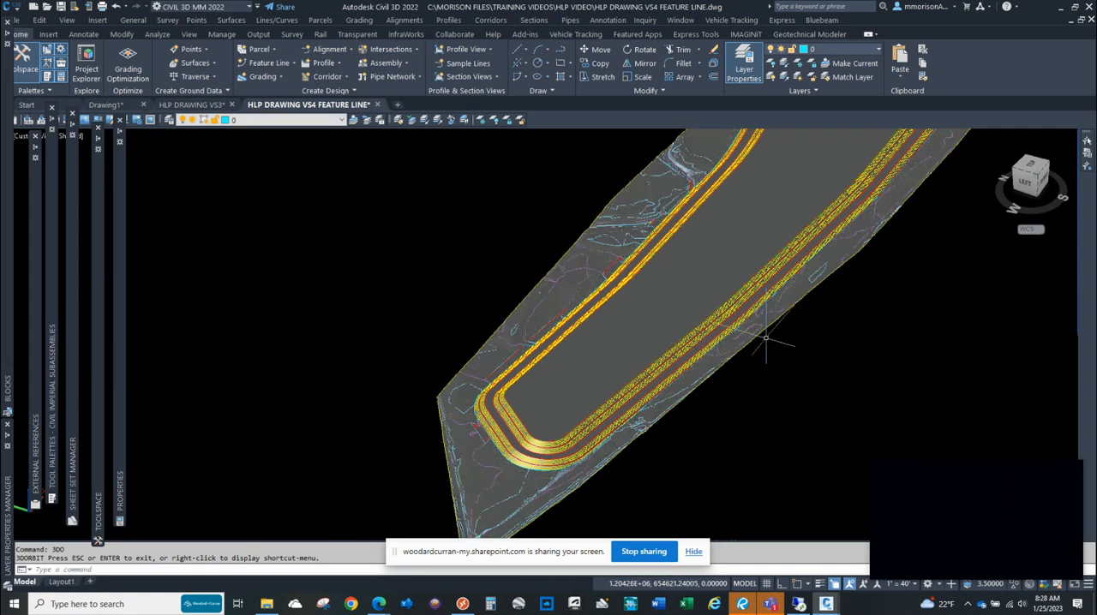
{"action": "left_click", "coordinate": [191, 104]}
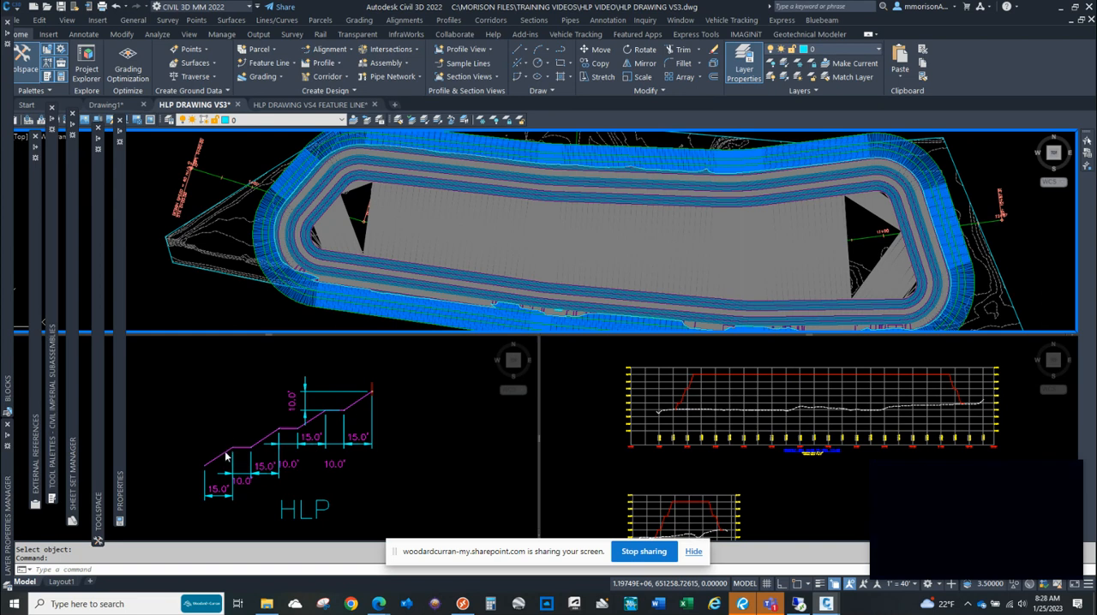
{"action": "mouse_move", "coordinate": [406, 406]}
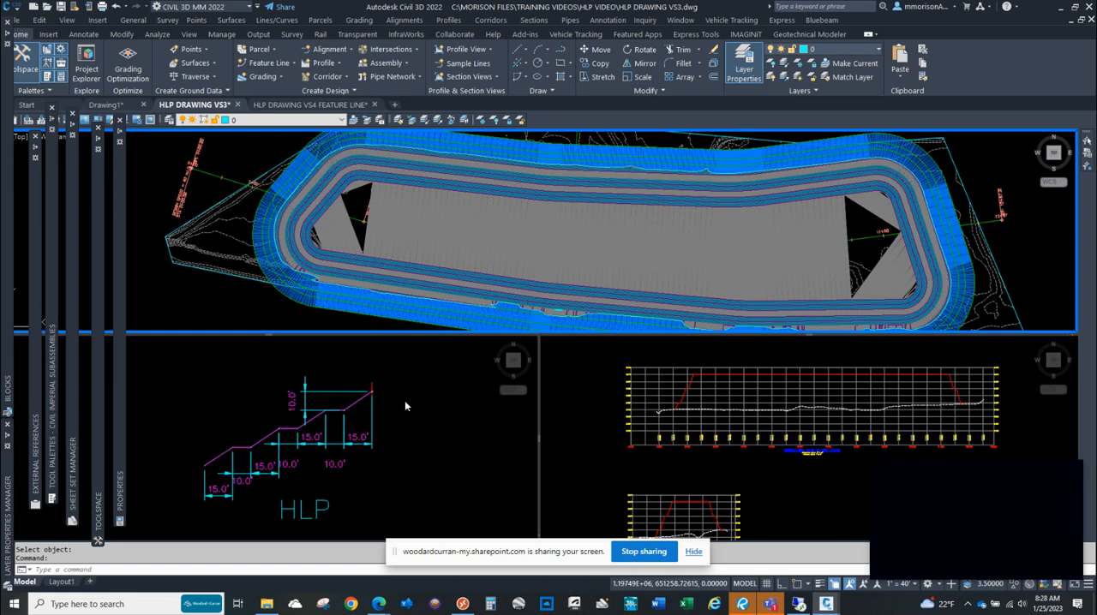
{"action": "mouse_move", "coordinate": [935, 408]}
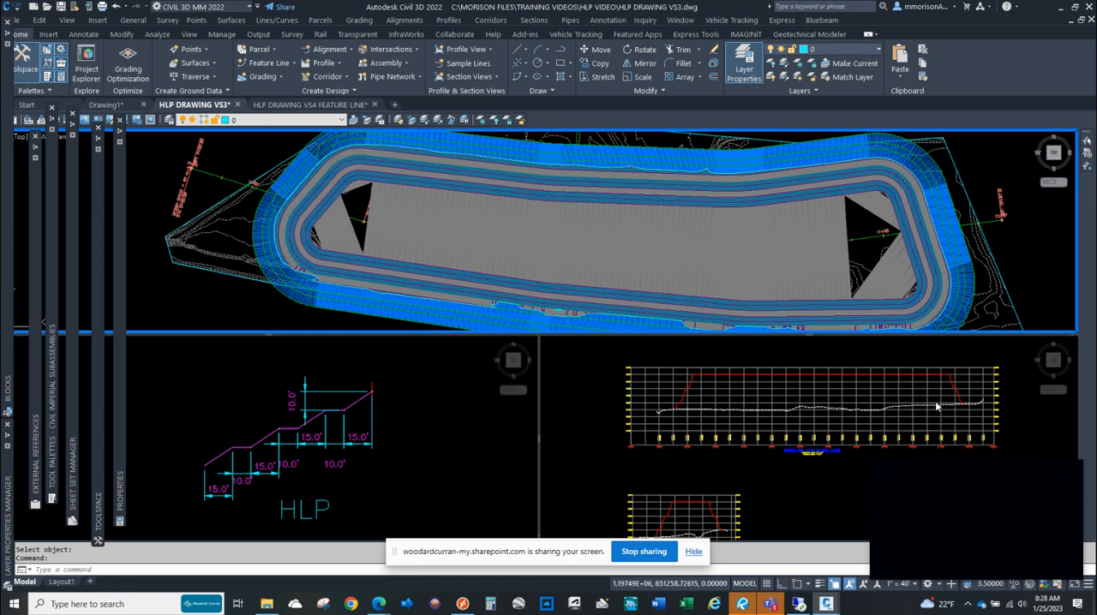